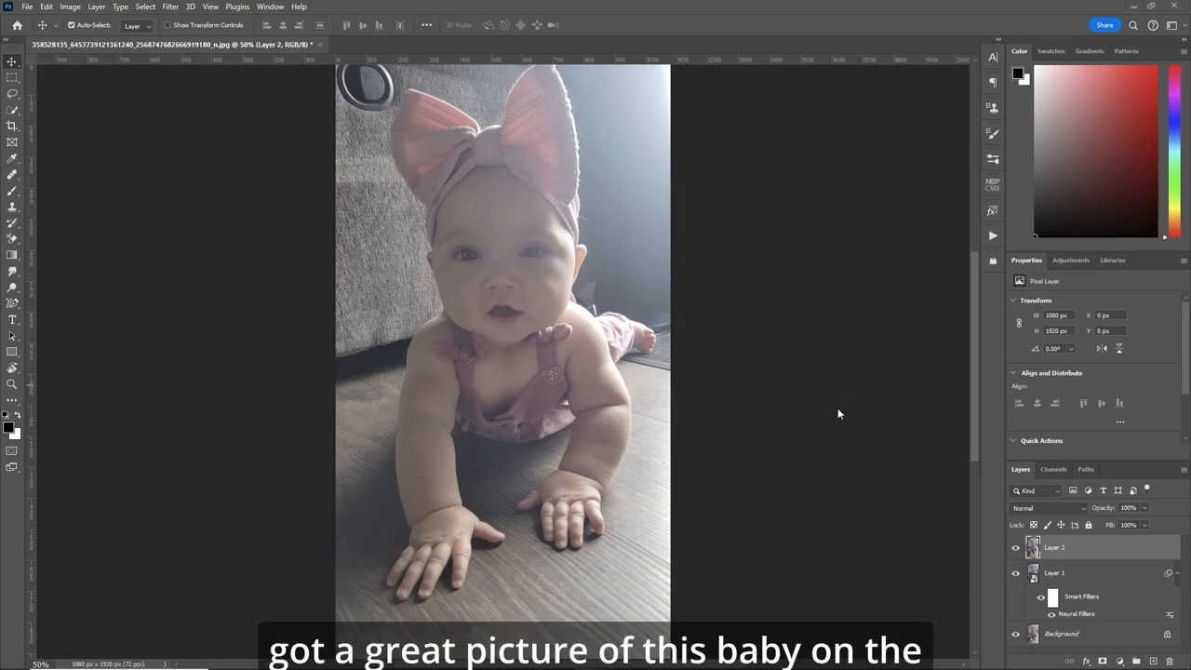
pyautogui.moveTo(586, 390)
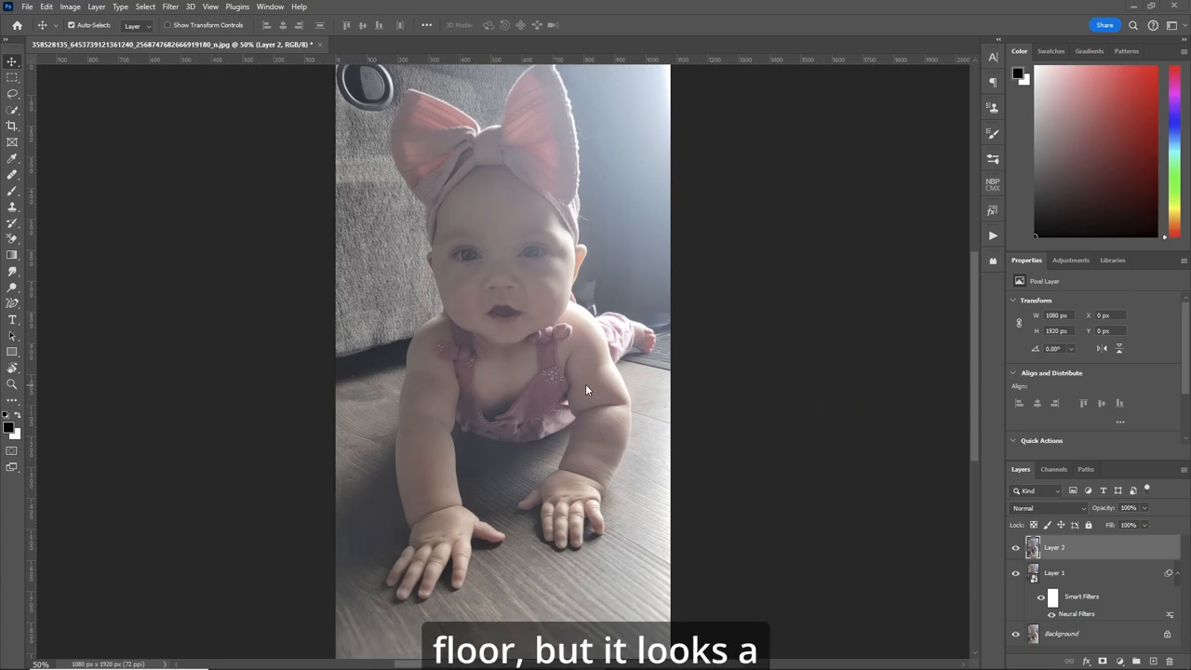
pyautogui.moveTo(806, 393)
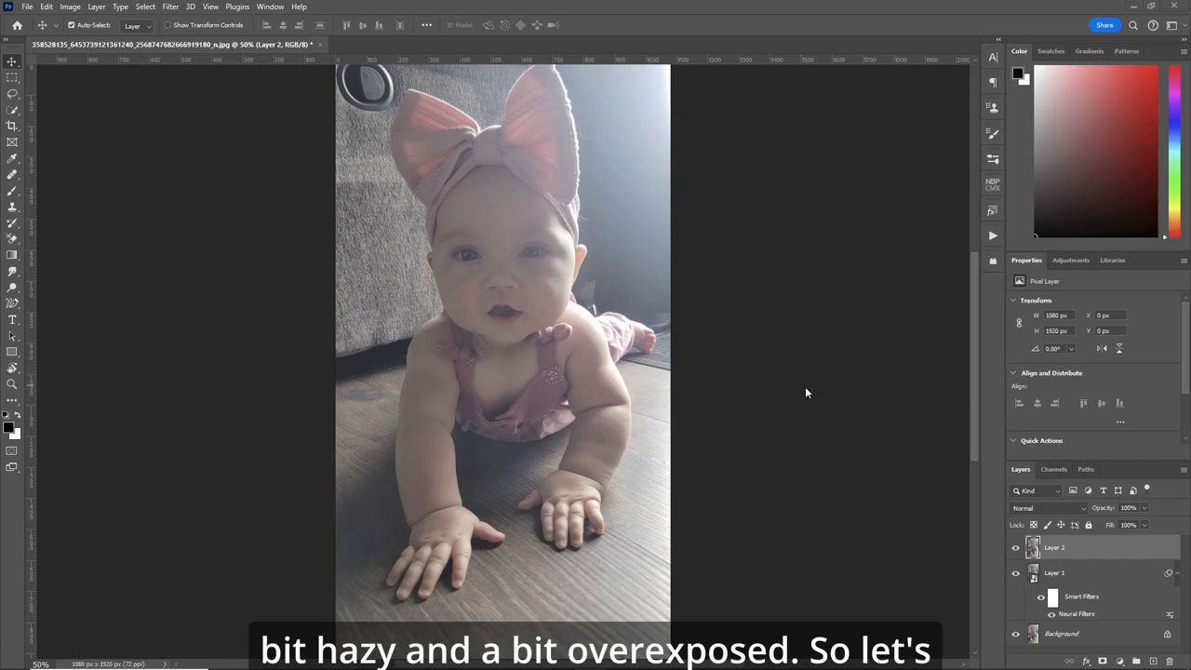
pyautogui.moveTo(726, 131)
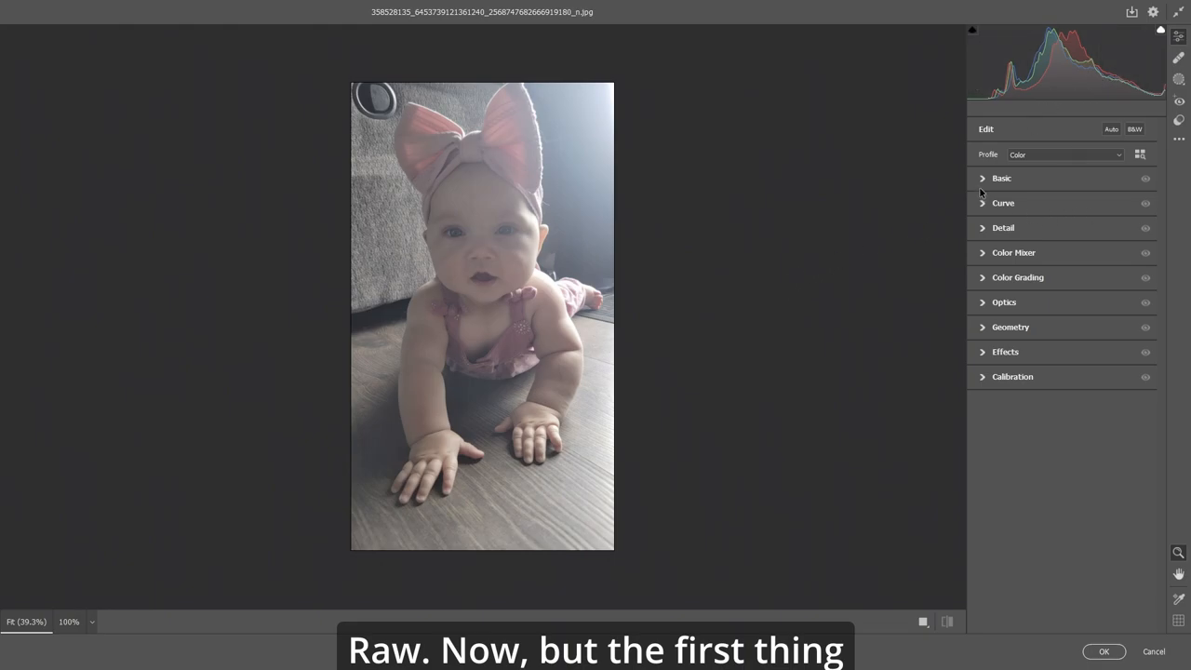
# Step: Expand the Basic panel and nudge Exposure slightly brighter to finish the global haze fix
pyautogui.click(1002, 178)
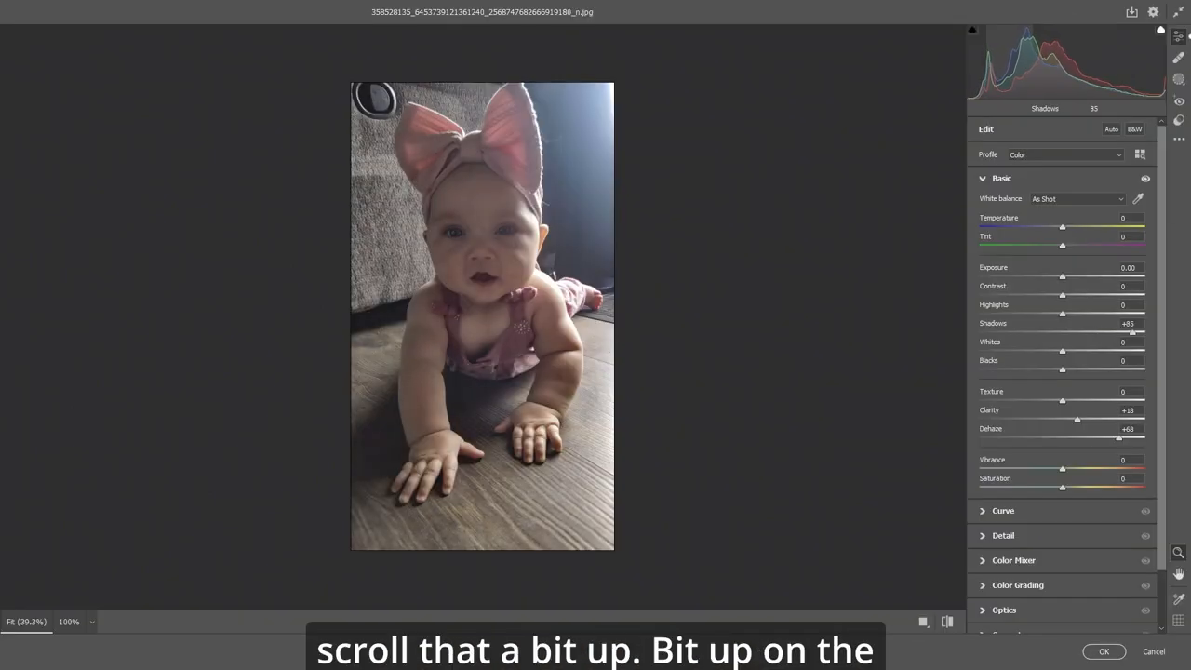
pyautogui.moveTo(1062, 278); pyautogui.dragTo(1063, 277)
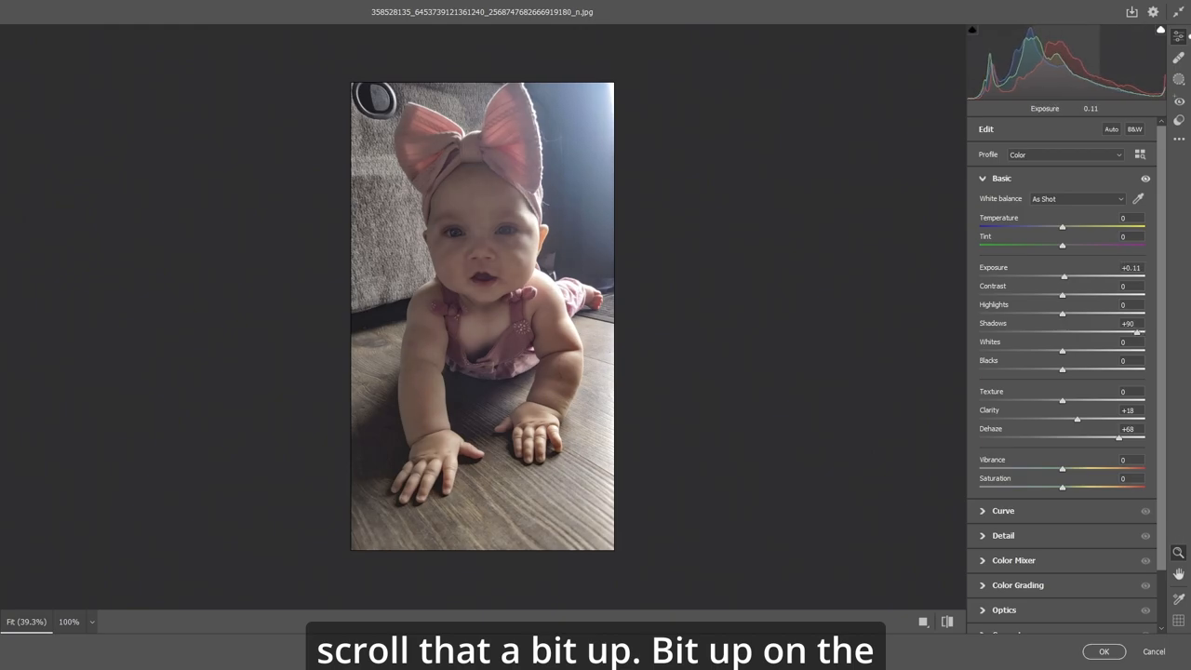
pyautogui.click(947, 622)
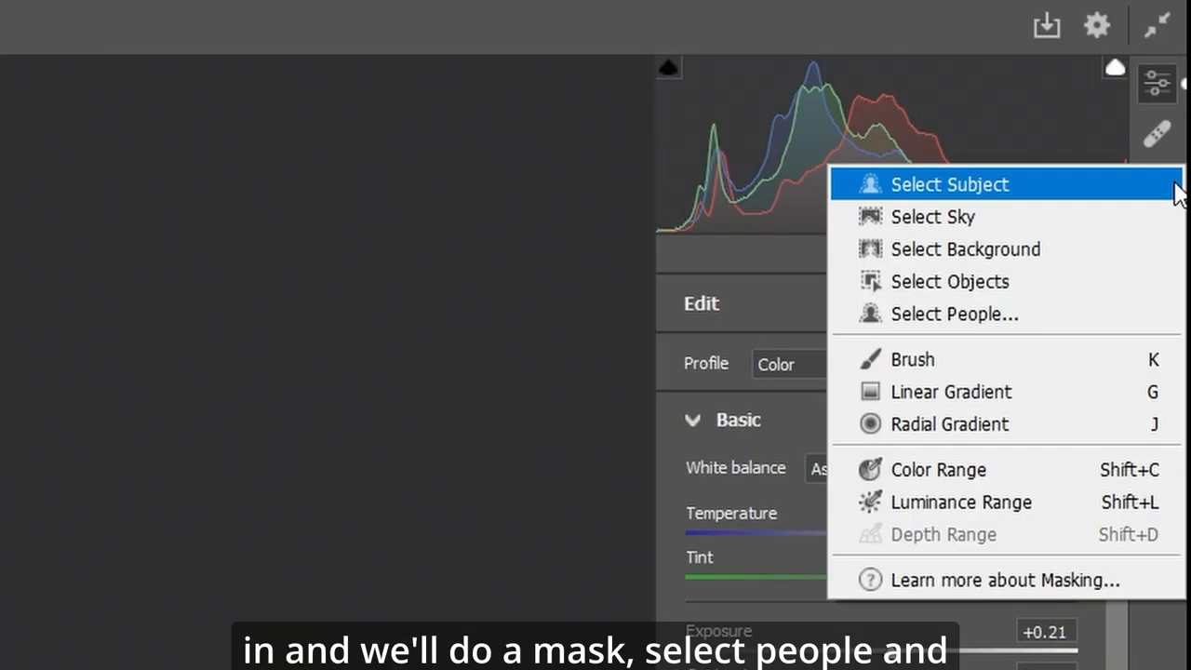
# Step: Use Select People with all person parts ticked, then collapse Facial Skin's Curve section
pyautogui.click(955, 313)
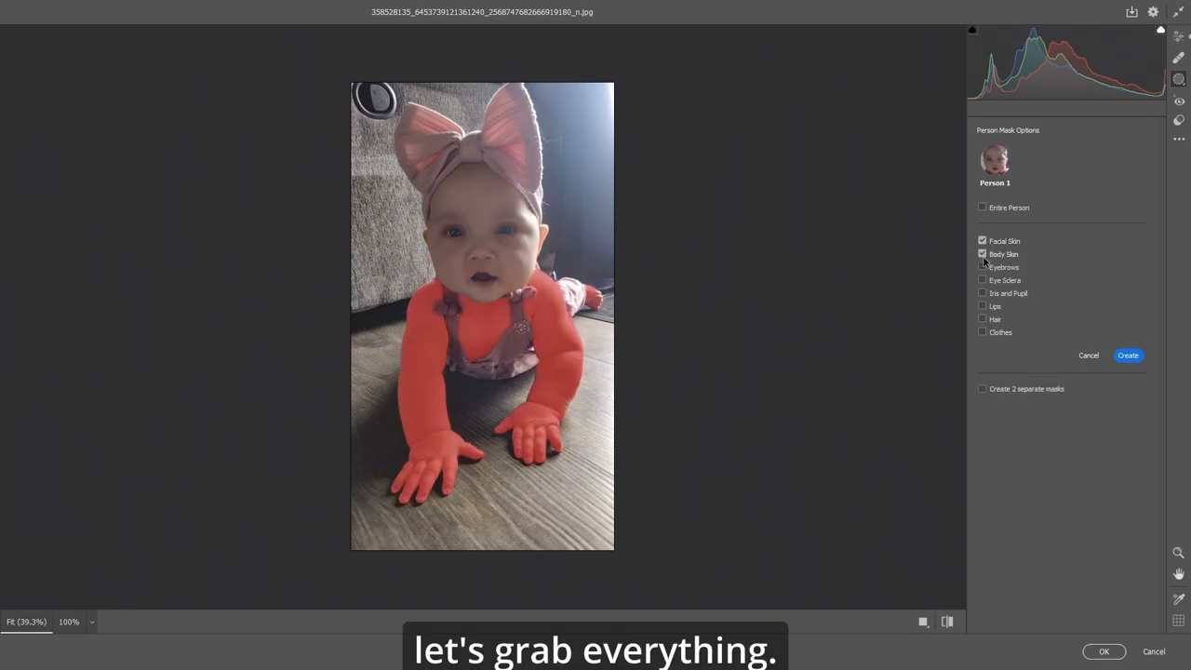
pyautogui.click(1128, 354)
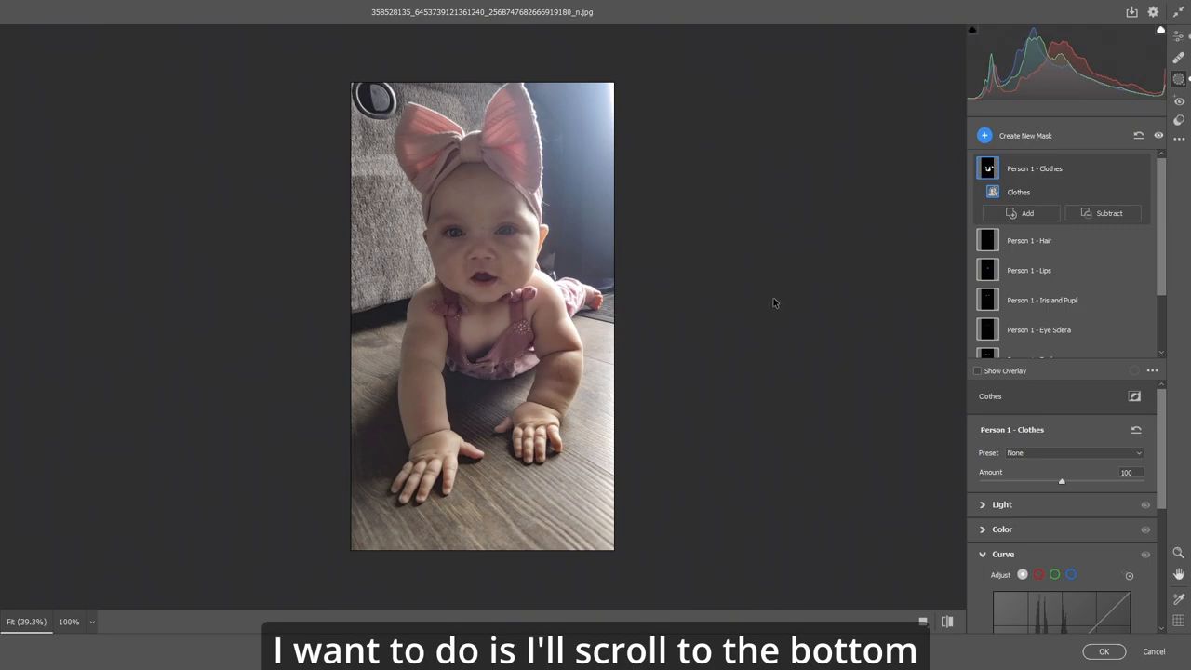
pyautogui.scroll(-3)
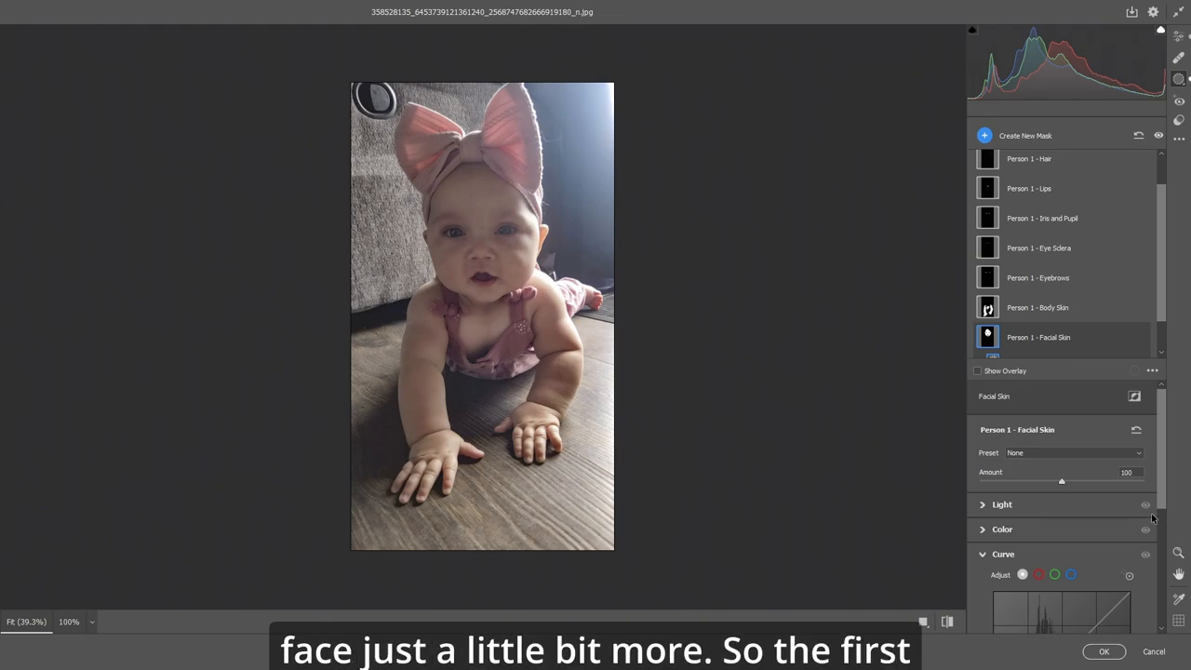
pyautogui.click(1003, 554)
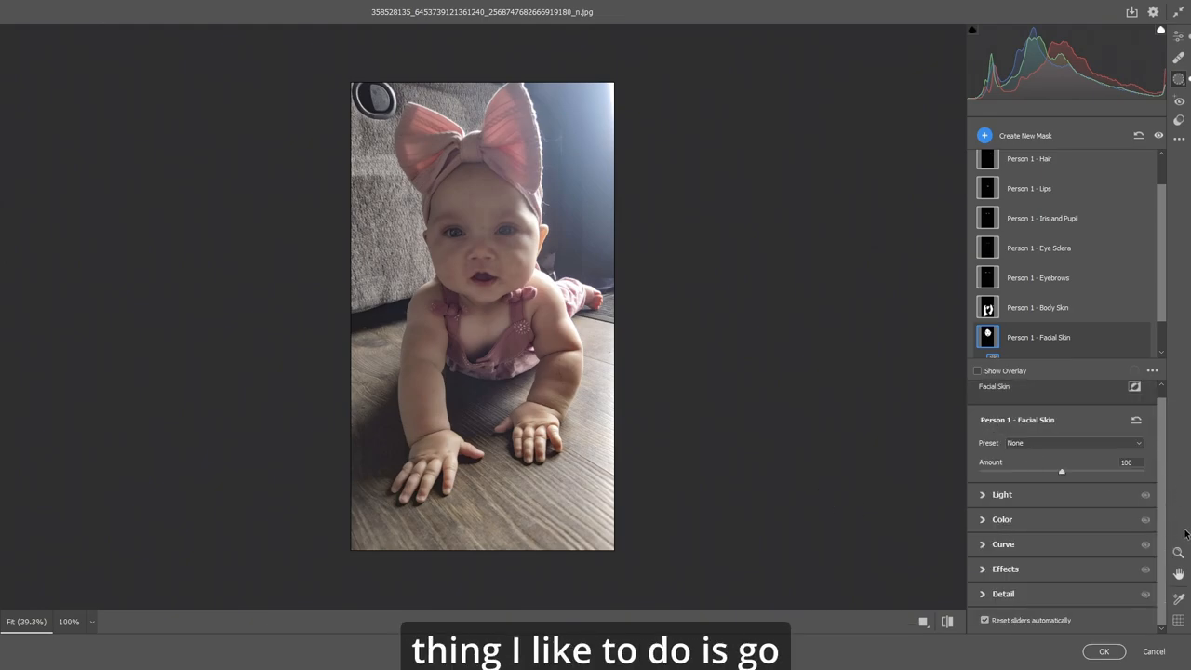
# Step: Give the Facial Skin mask Dehaze +5, Clarity +2 and Texture -16
pyautogui.click(1005, 568)
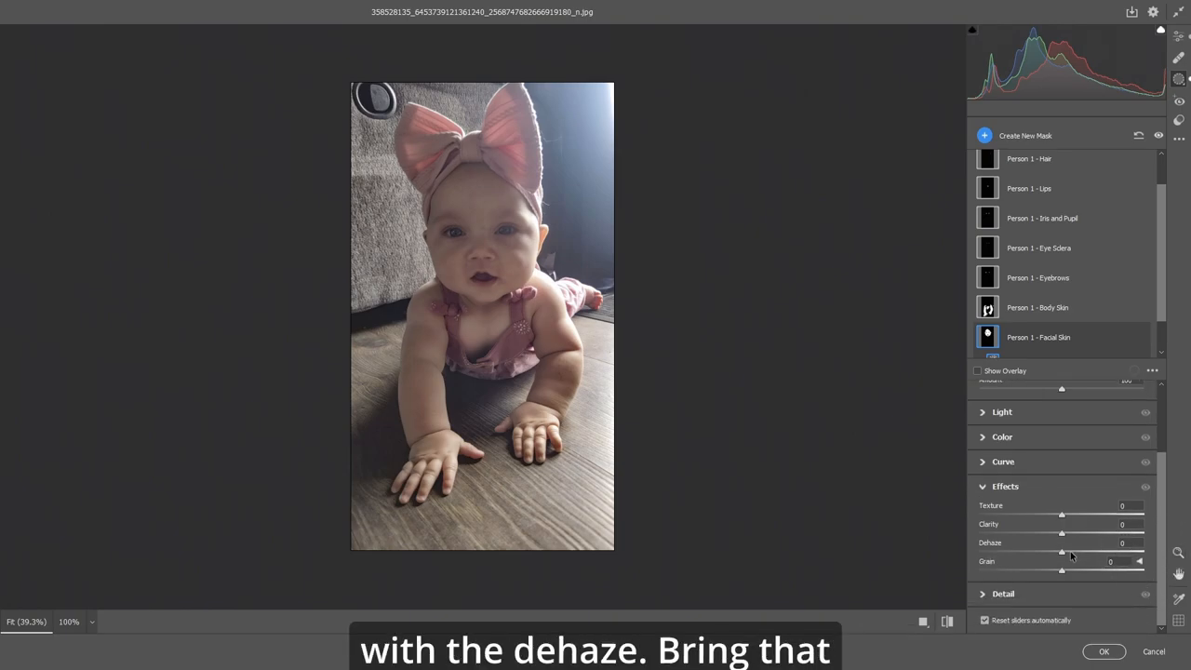
pyautogui.moveTo(1062, 551); pyautogui.dragTo(1070, 551)
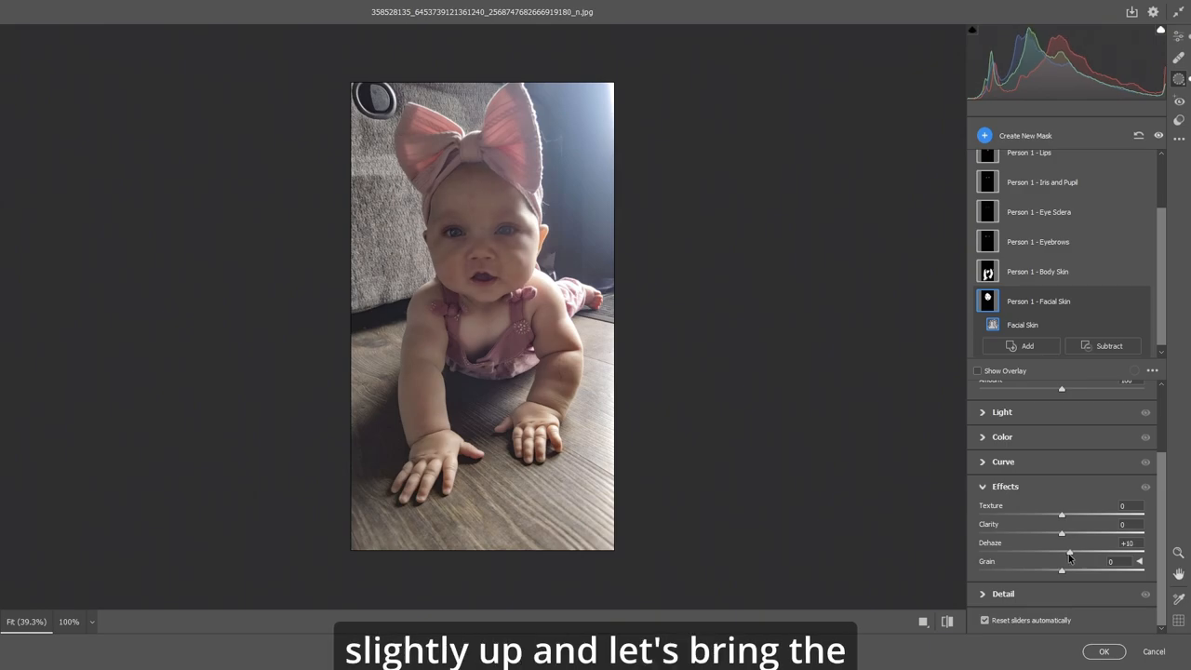
pyautogui.moveTo(1070, 550); pyautogui.dragTo(1065, 550)
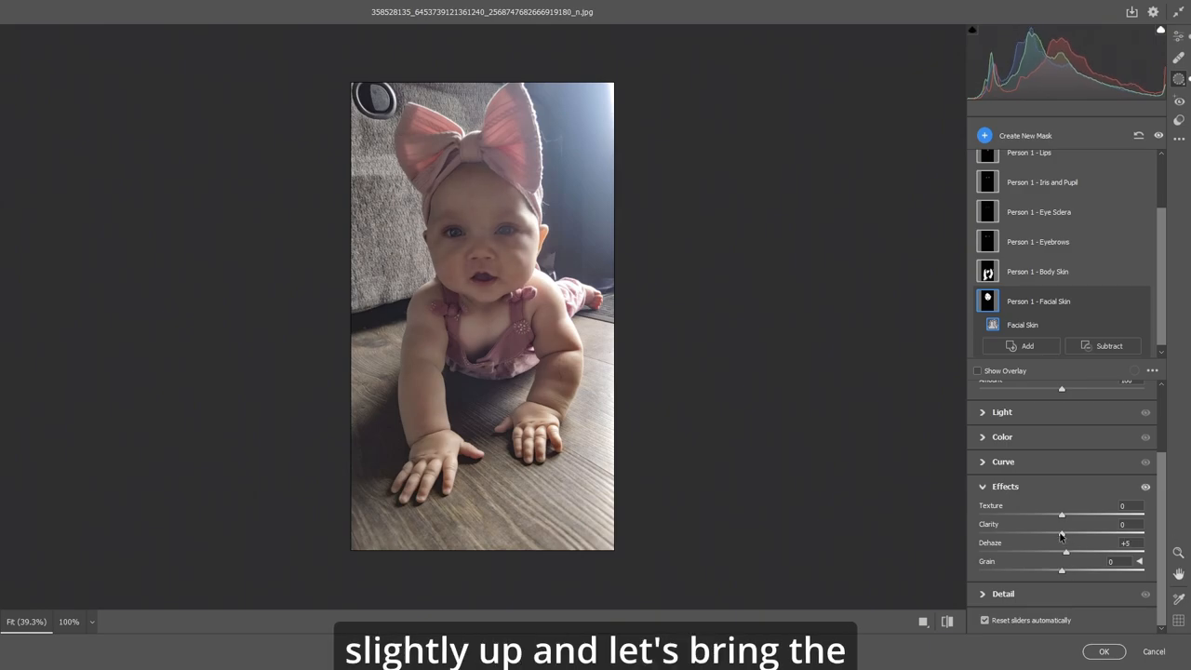
pyautogui.moveTo(1061, 514); pyautogui.dragTo(1056, 515)
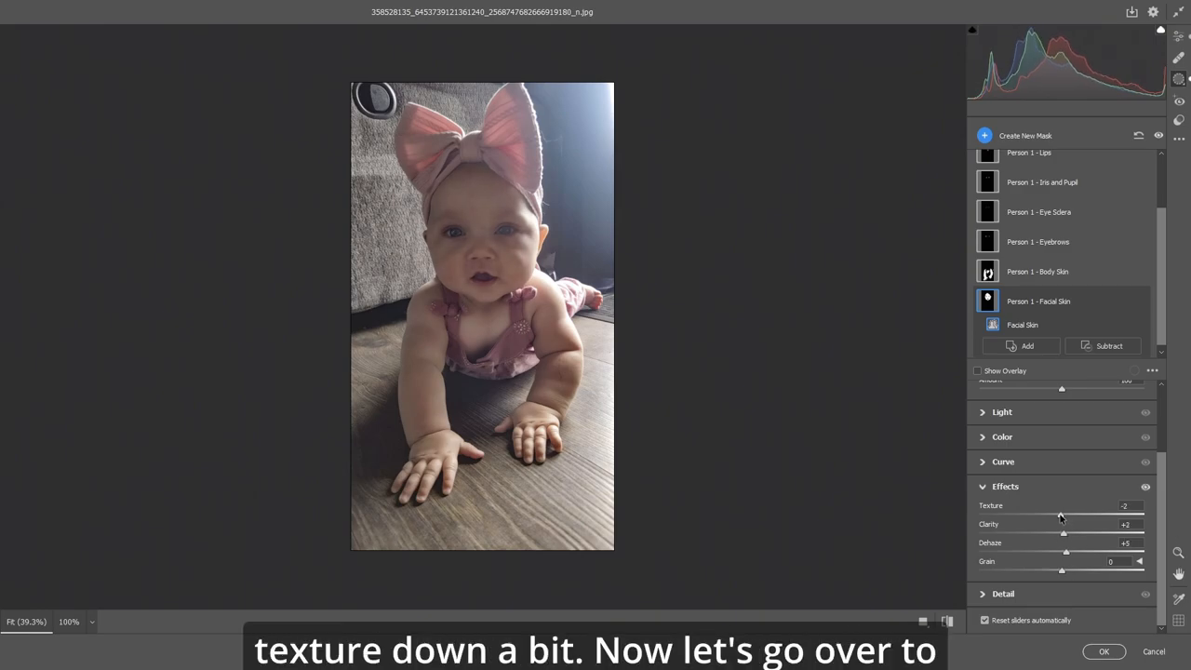
pyautogui.moveTo(1061, 515); pyautogui.dragTo(1048, 514)
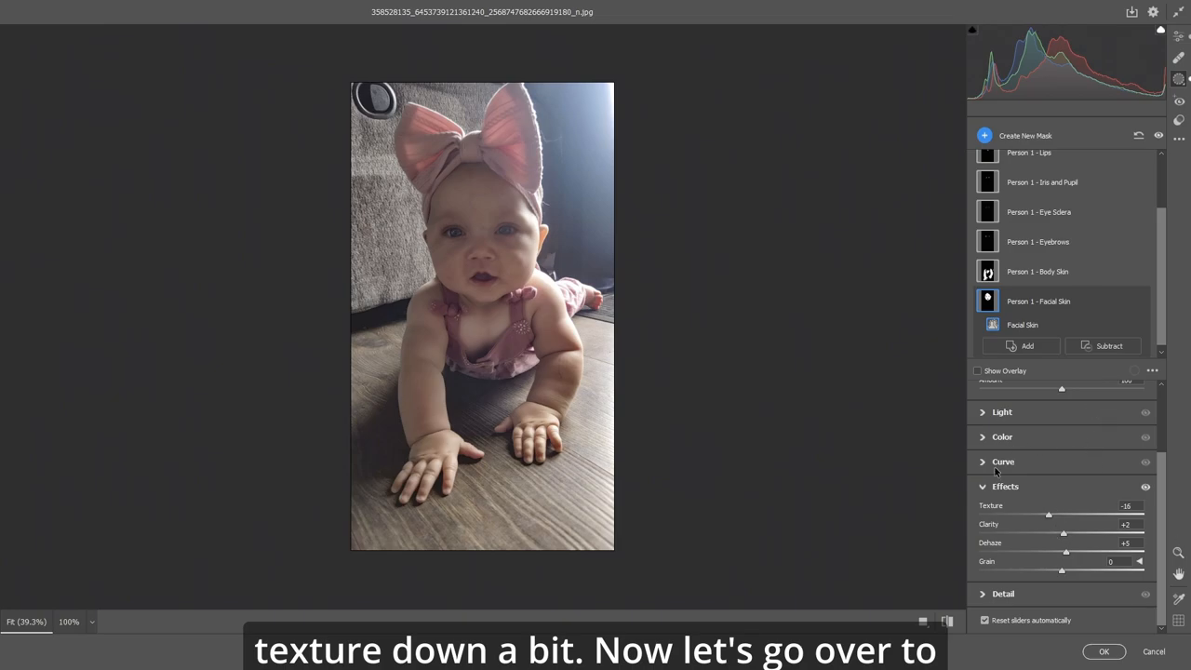
pyautogui.click(1003, 462)
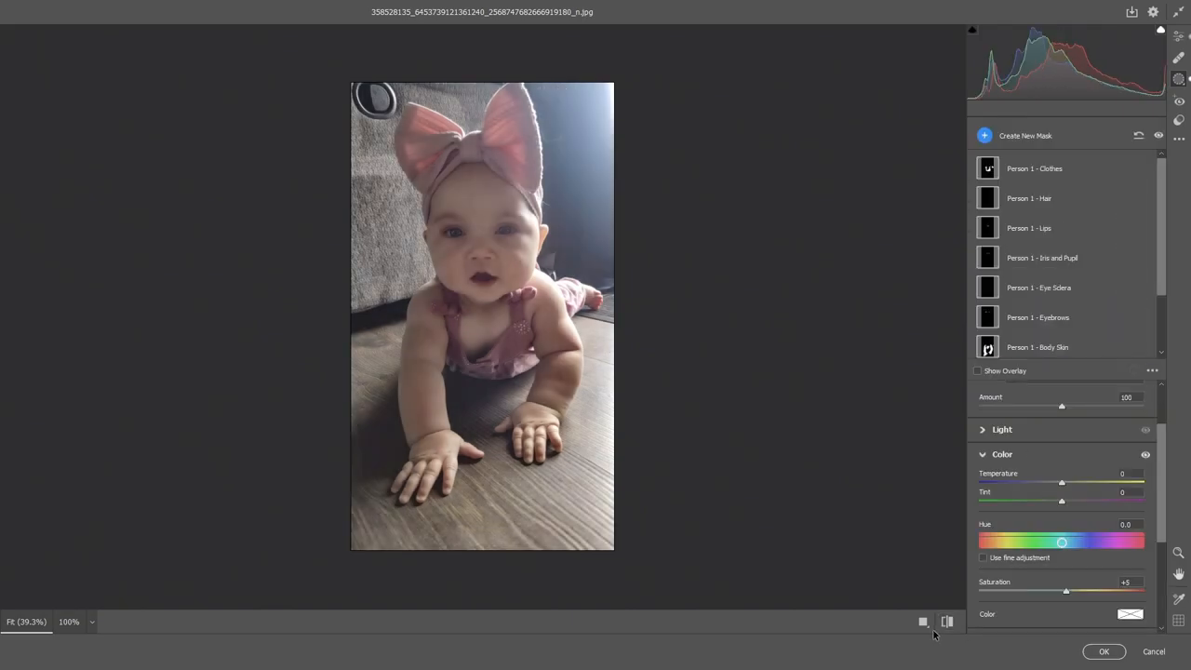
pyautogui.moveTo(815, 410)
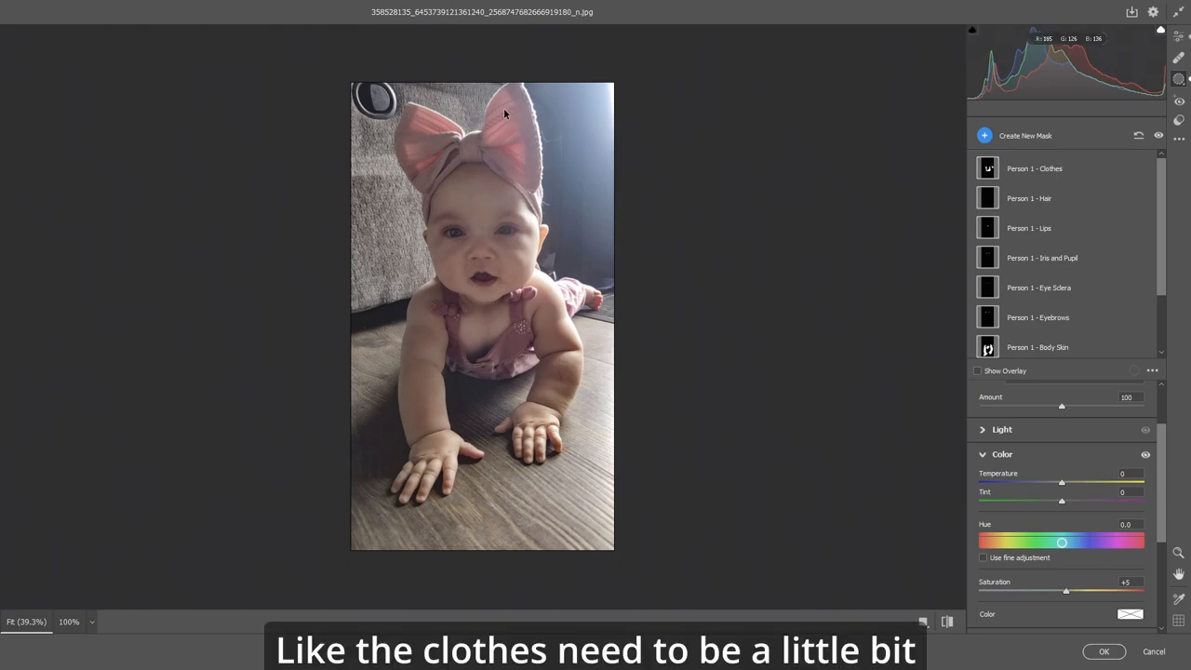
# Step: Select the Person 1 - Clothes mask, collapse Color and expand its Curve section
pyautogui.click(987, 168)
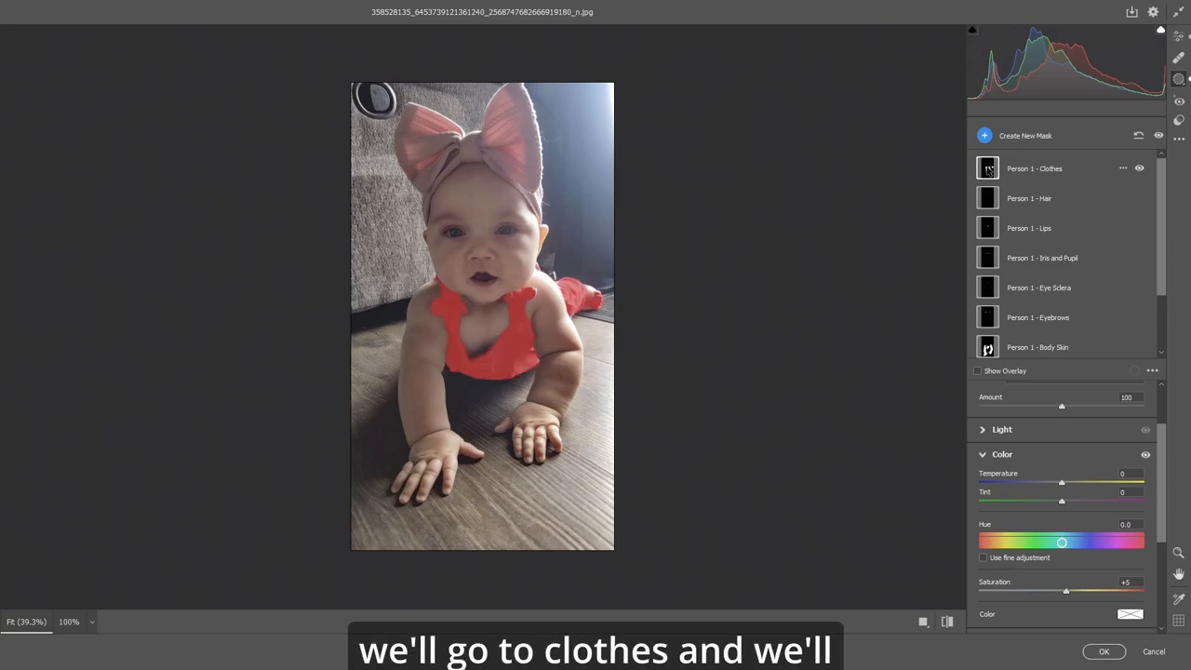
pyautogui.click(1034, 168)
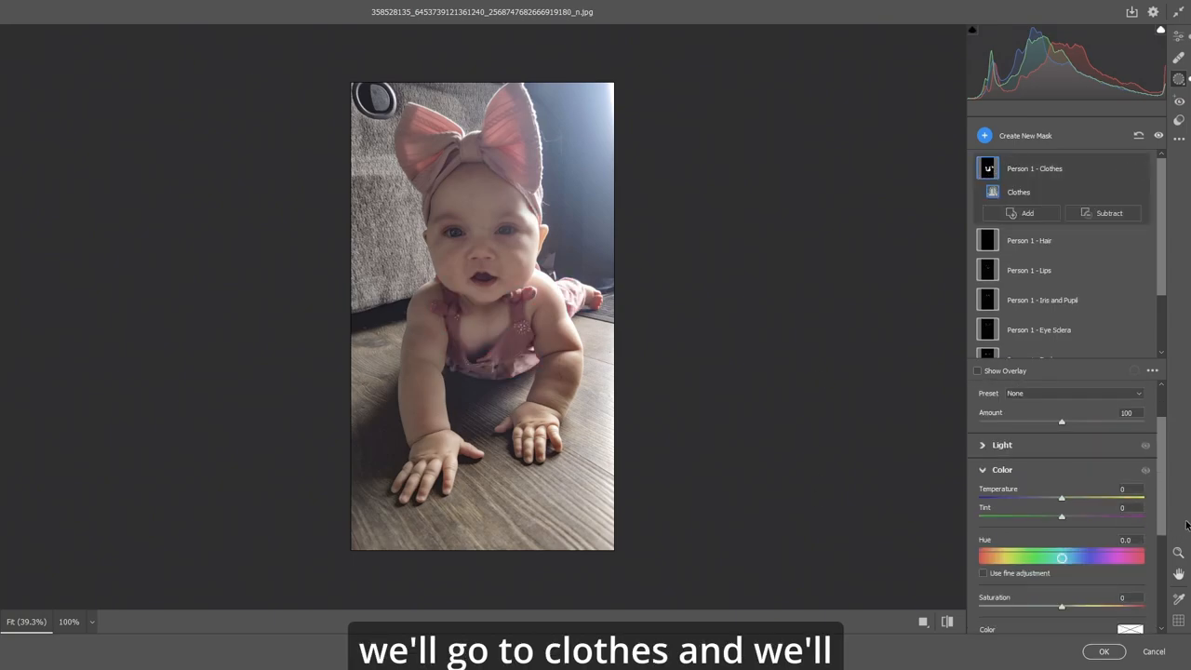
pyautogui.click(1002, 470)
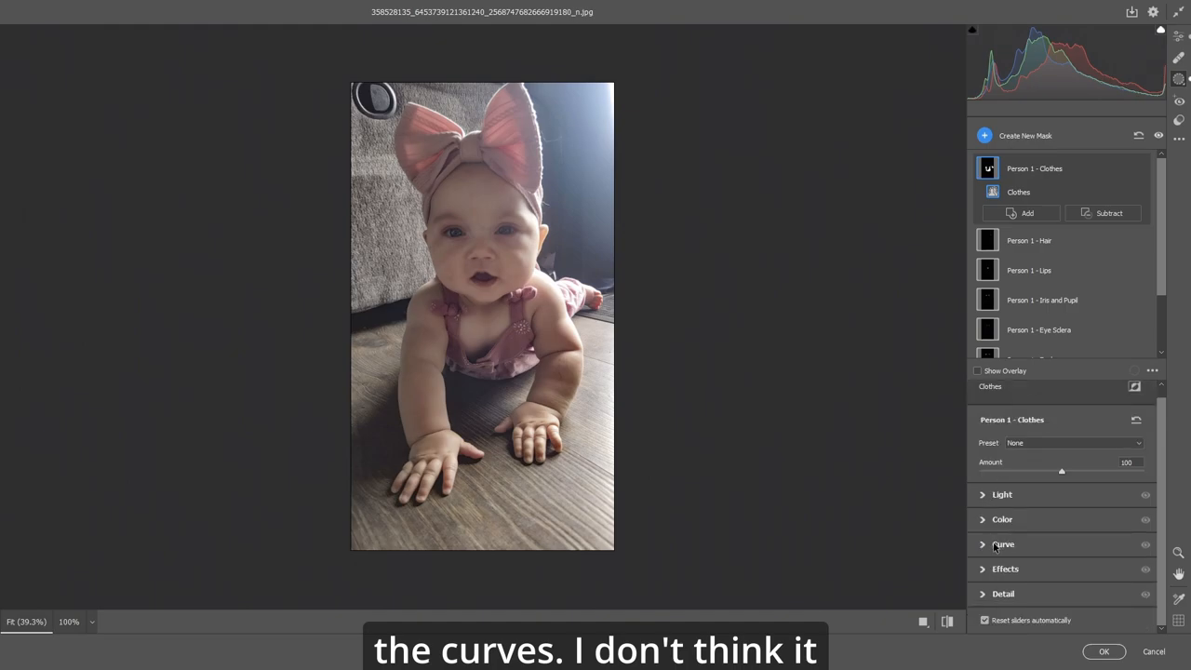
pyautogui.click(1003, 545)
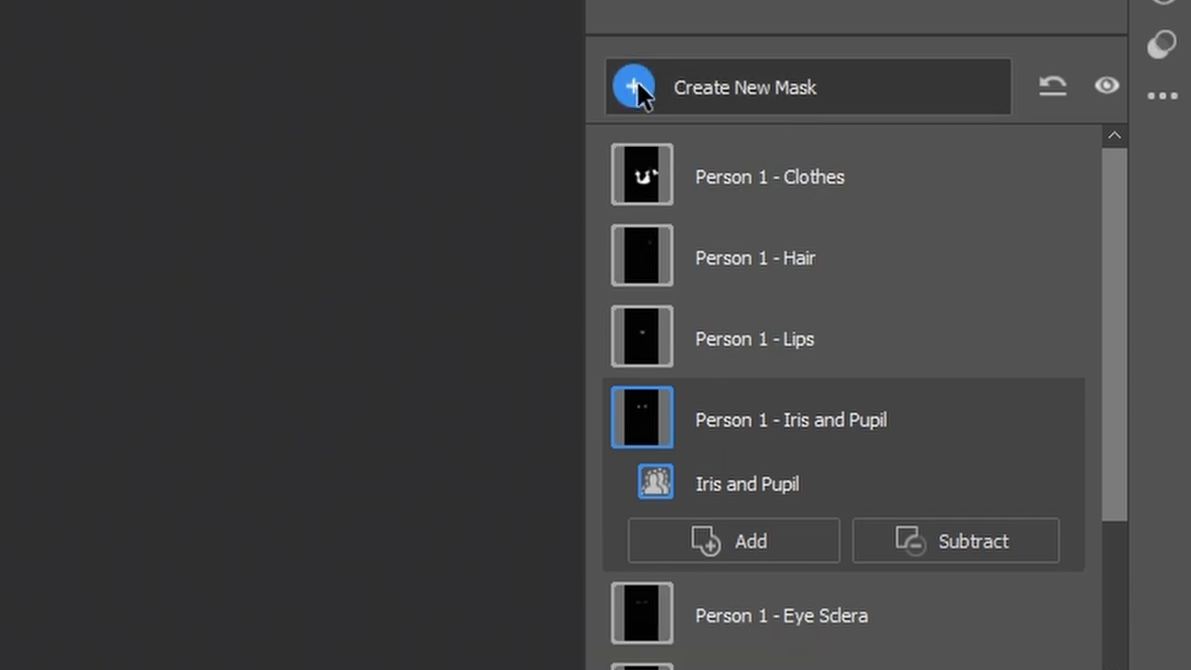
# Step: Add a Luminance Range mask on the bright light, toggling Show Luminance Map on and off
pyautogui.click(633, 86)
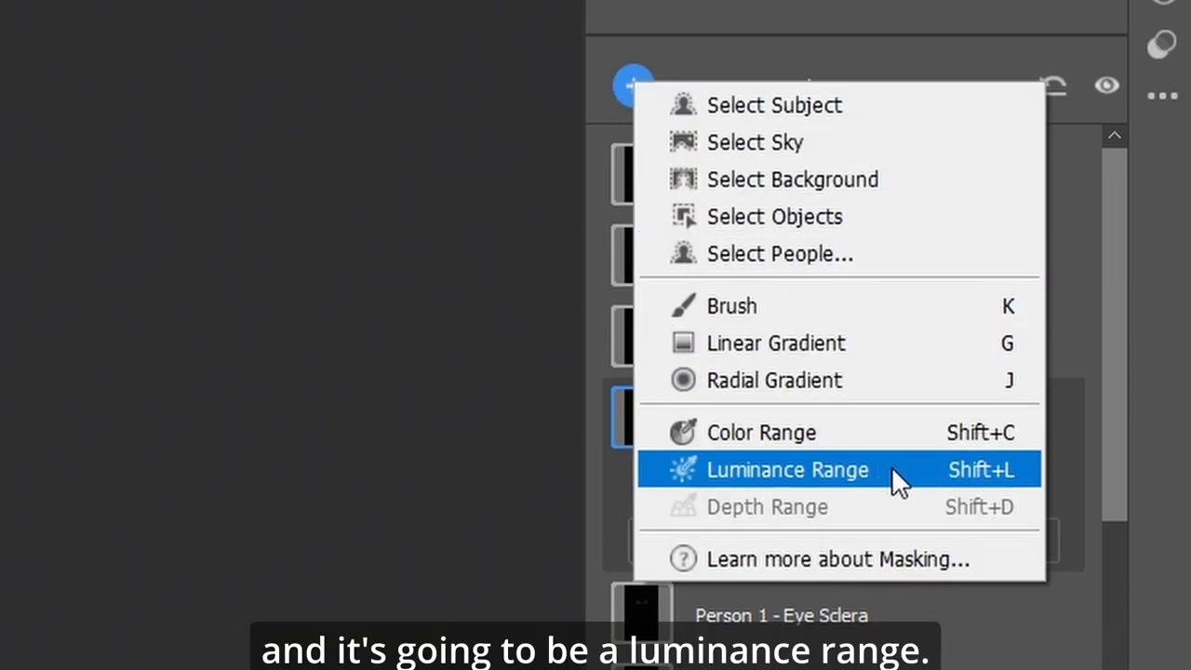
pyautogui.click(787, 469)
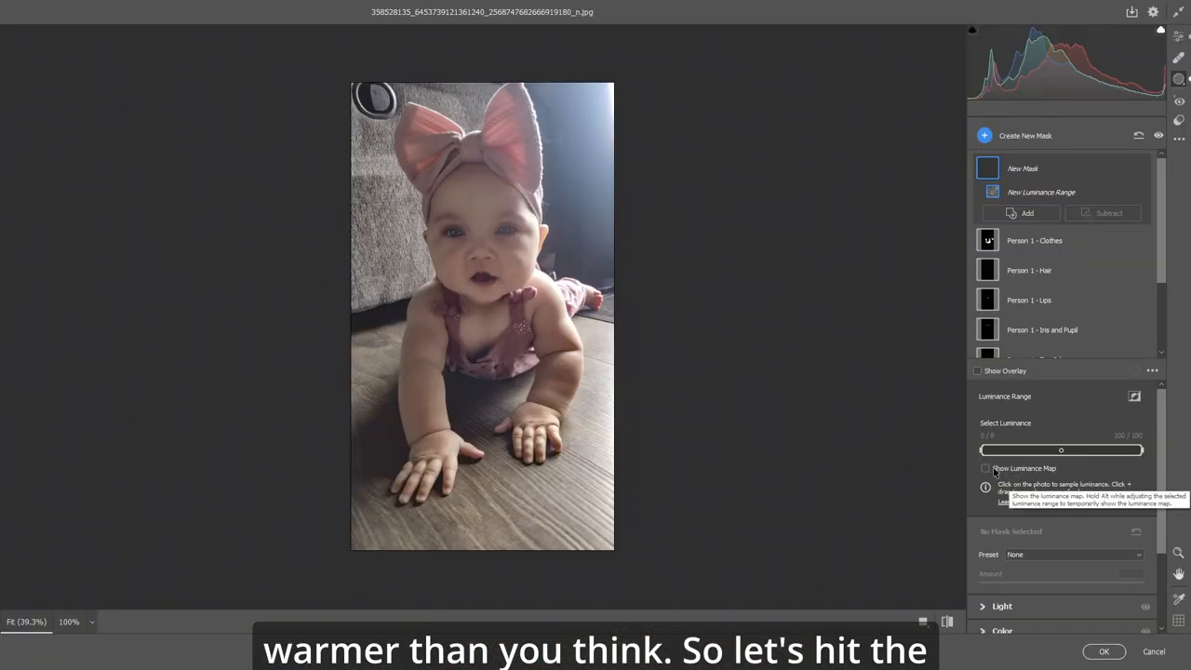
pyautogui.click(986, 468)
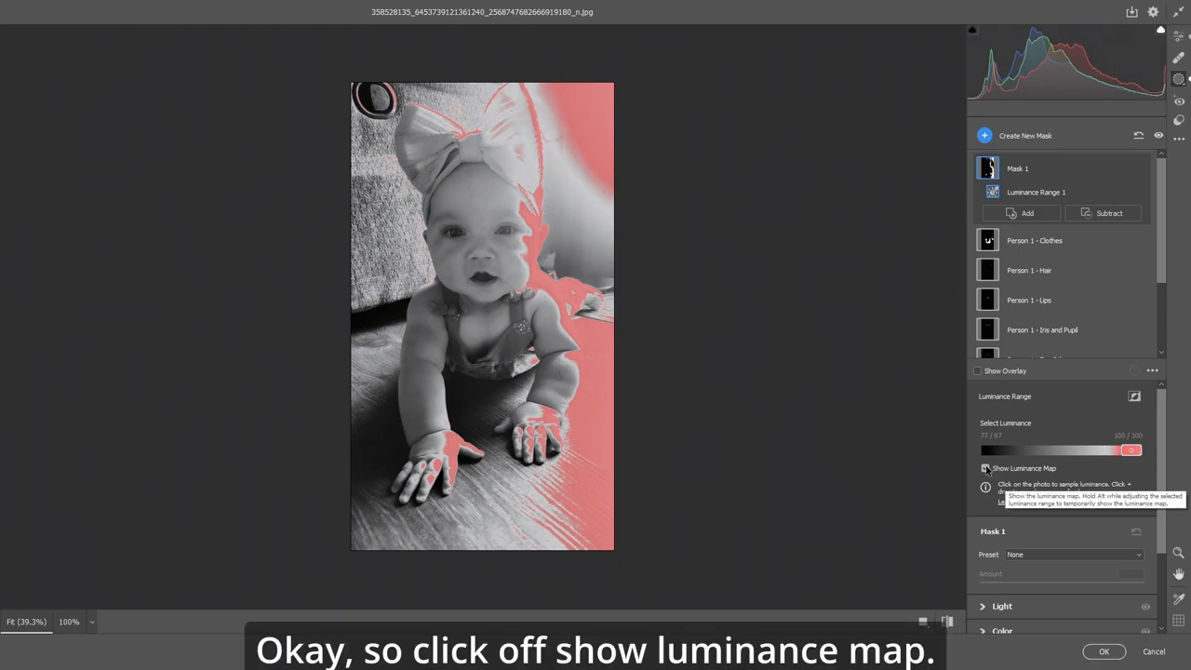
pyautogui.click(984, 468)
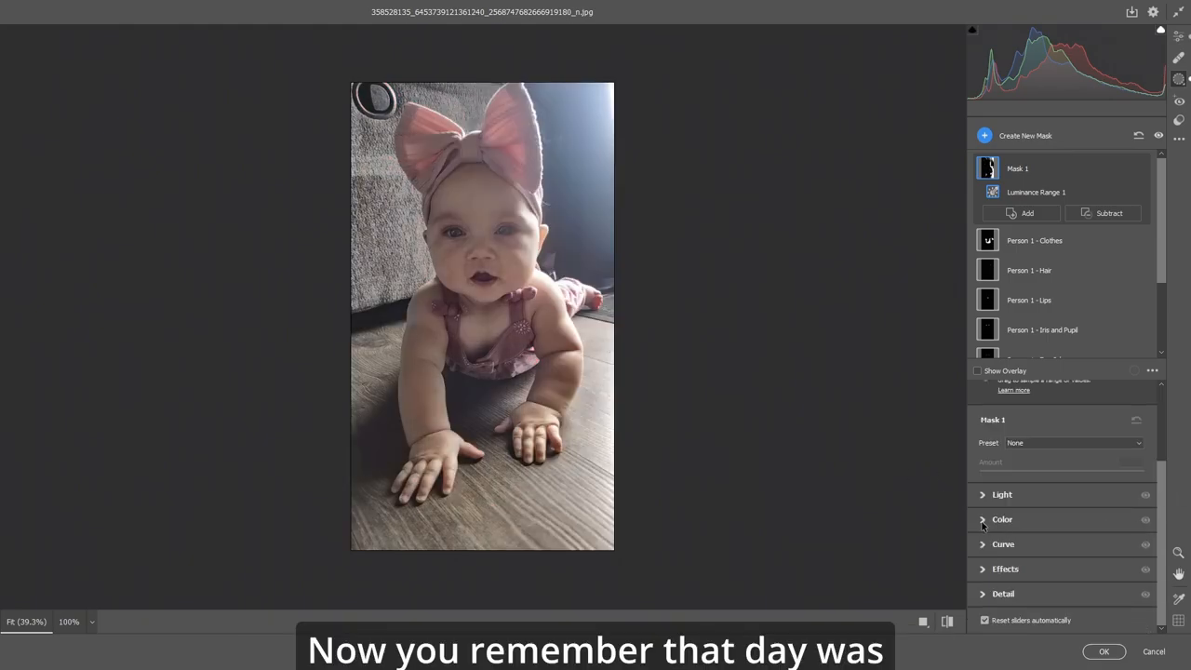
# Step: Set the luminance mask's Temperature to +21 in its Color section
pyautogui.click(1002, 519)
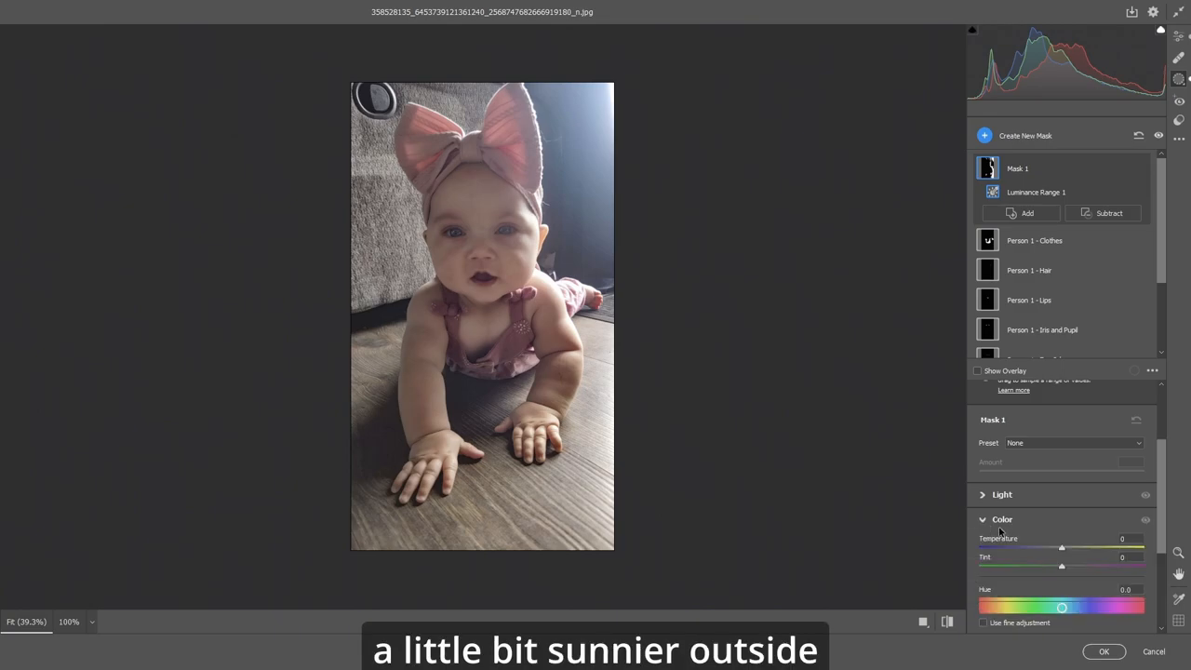
pyautogui.scroll(-3)
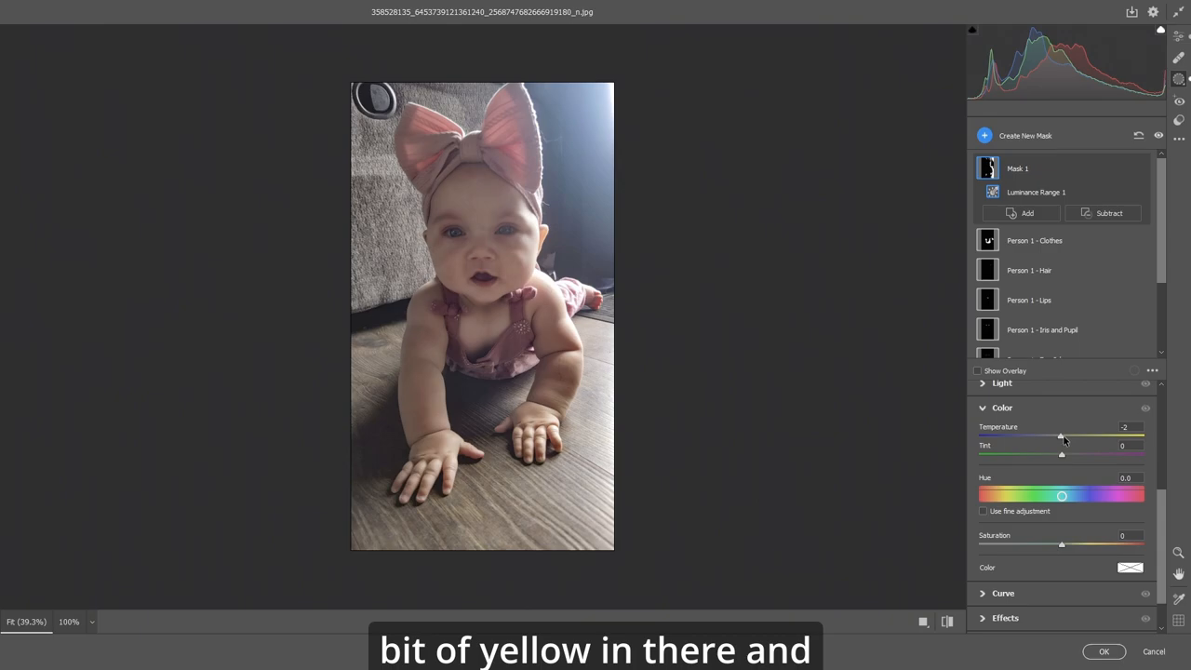
pyautogui.moveTo(1060, 435); pyautogui.dragTo(1079, 435)
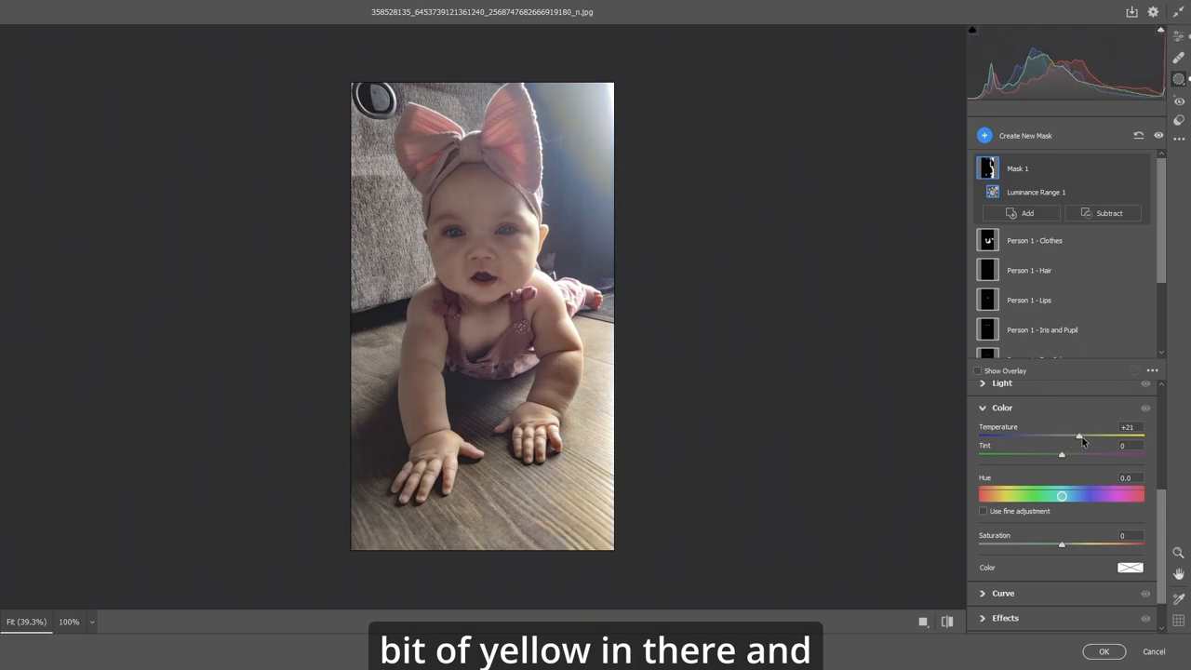
pyautogui.moveTo(1079, 434); pyautogui.dragTo(1070, 434)
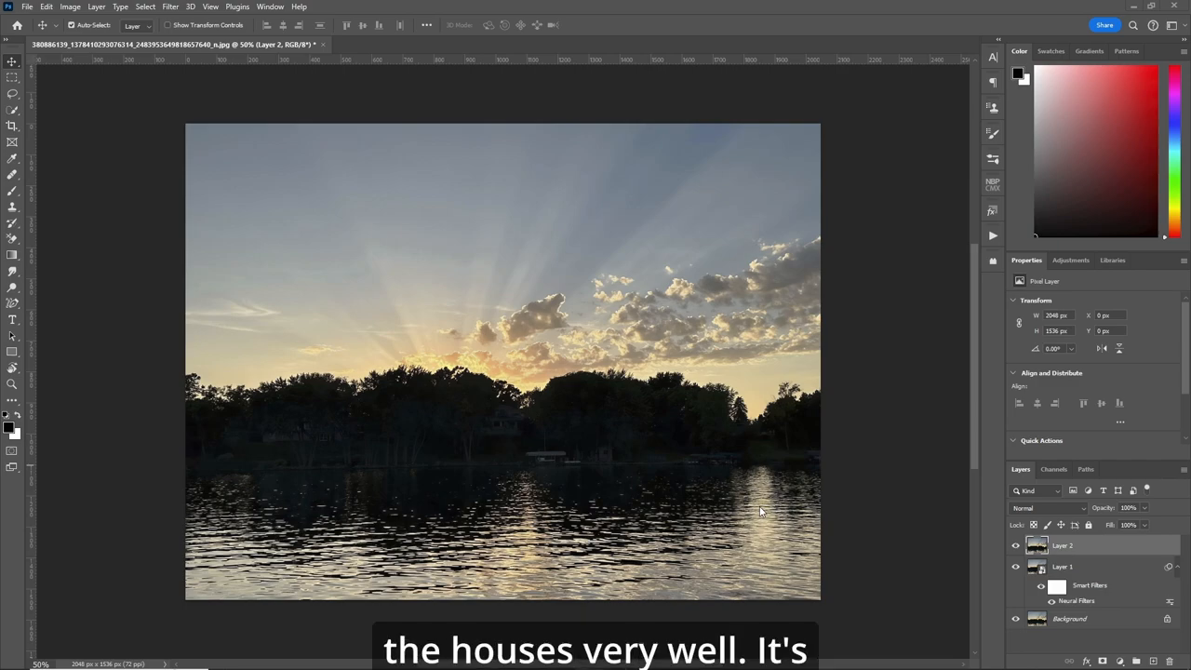
pyautogui.moveTo(619, 377)
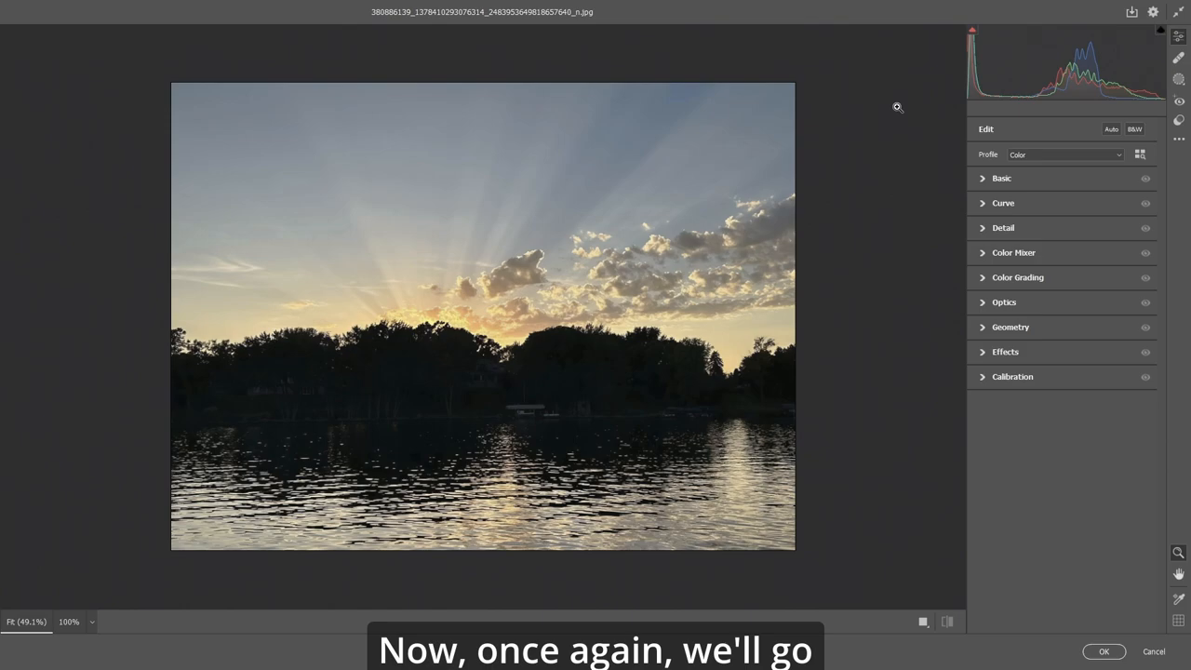
pyautogui.moveTo(1030, 73)
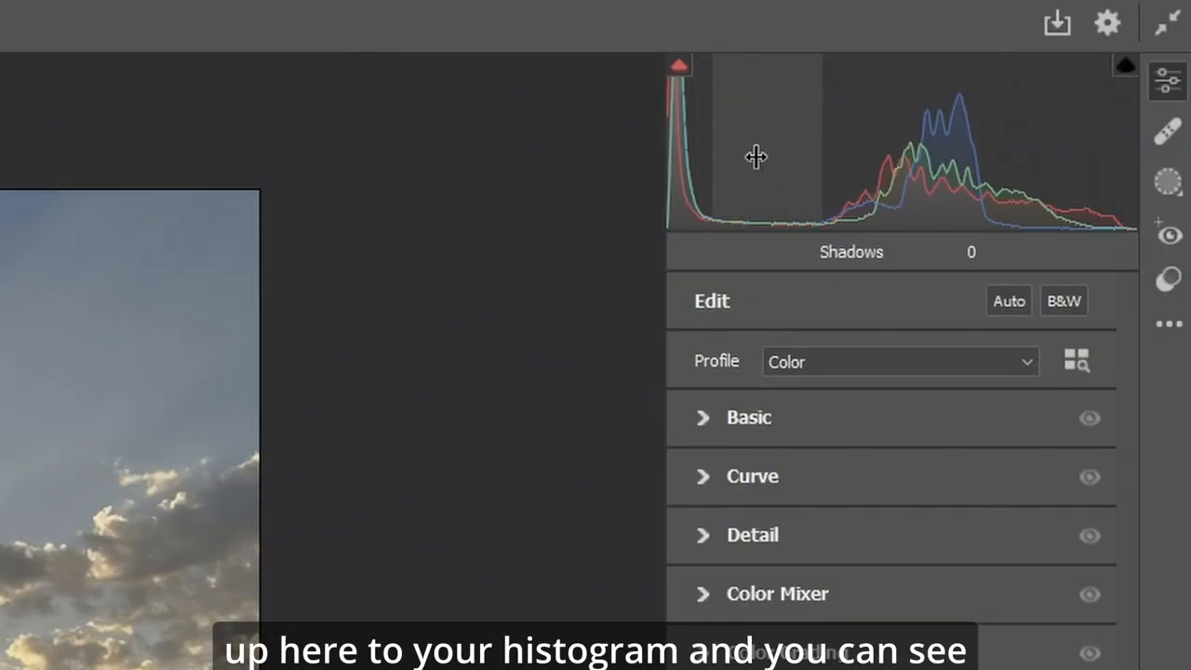
pyautogui.moveTo(875, 156)
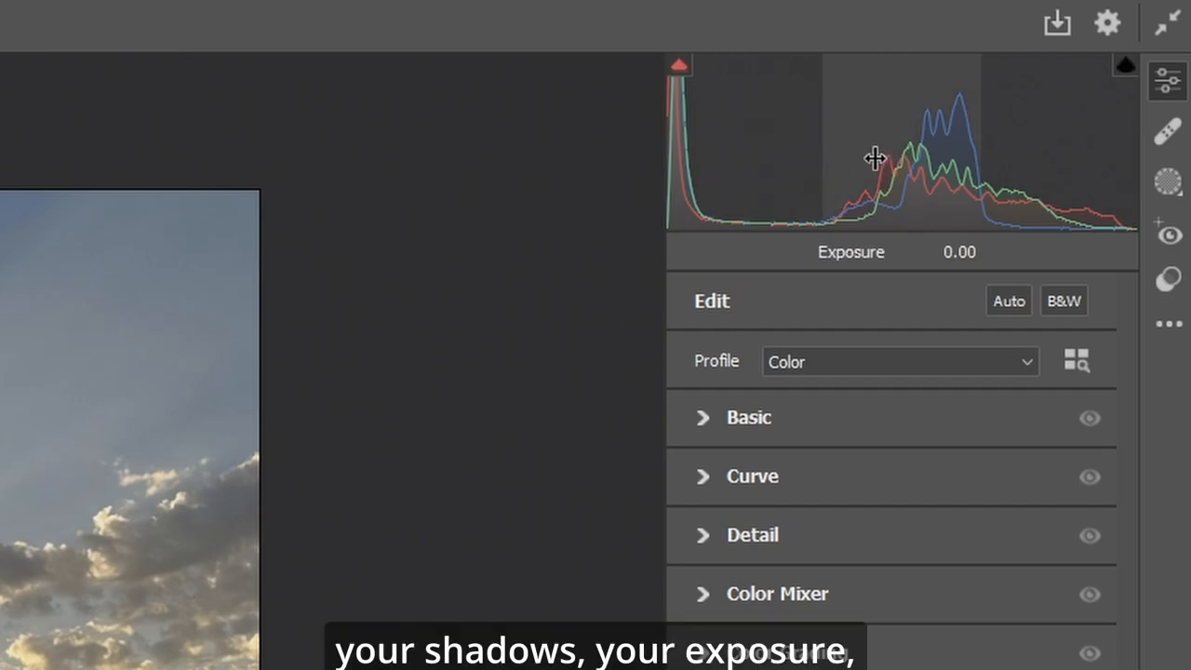
pyautogui.moveTo(1036, 154)
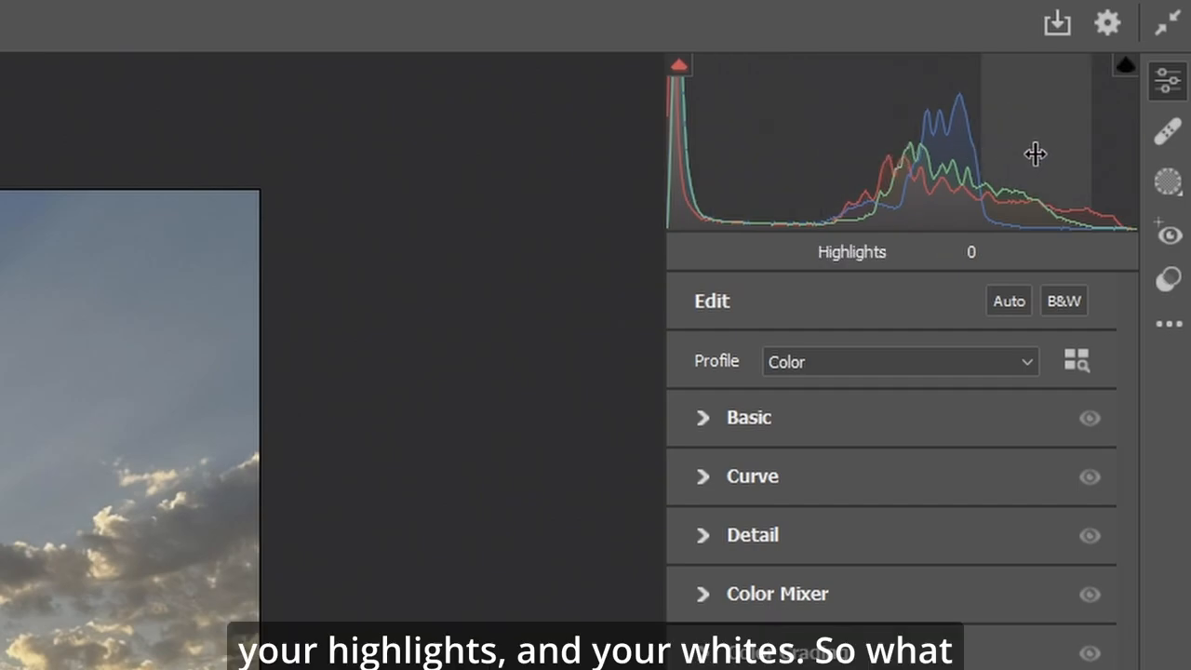
pyautogui.moveTo(1107, 162)
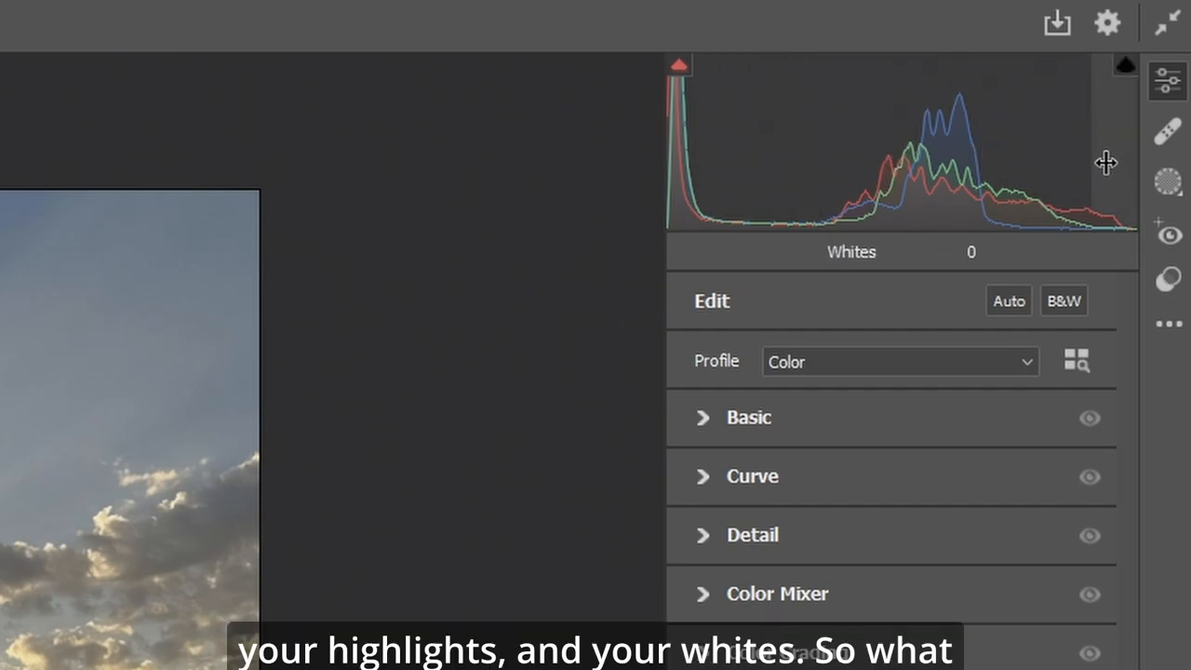
pyautogui.moveTo(754, 166)
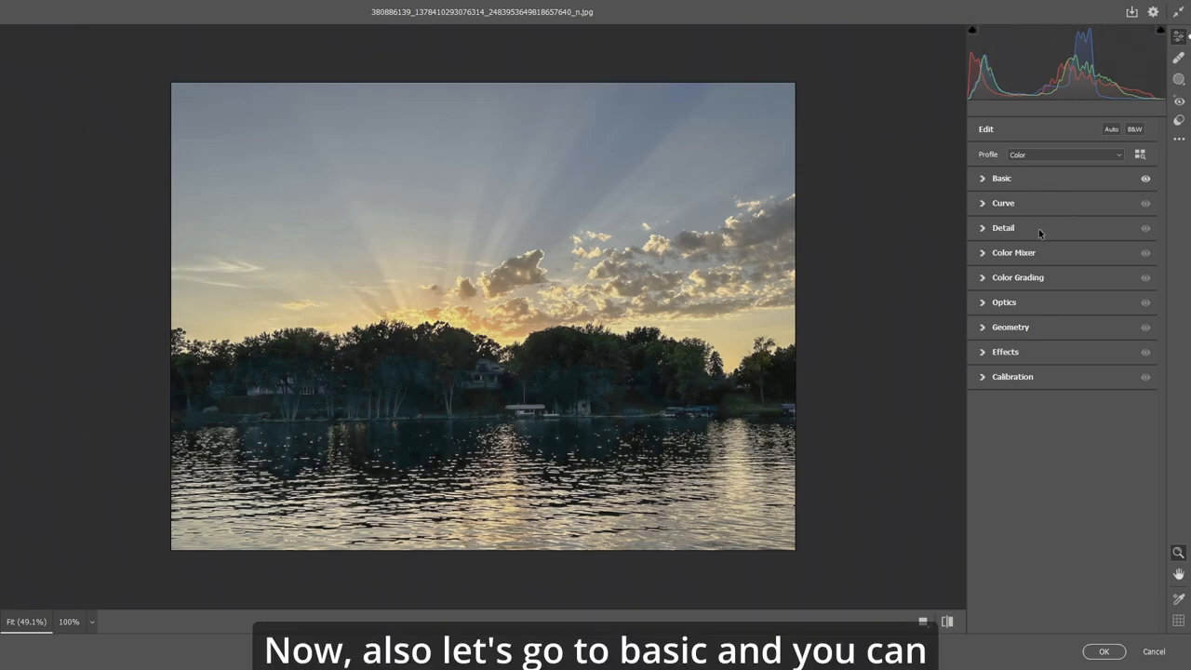
# Step: In the Basic panel, set the lake photo's Dehaze to +17 and Clarity to +7
pyautogui.click(1002, 177)
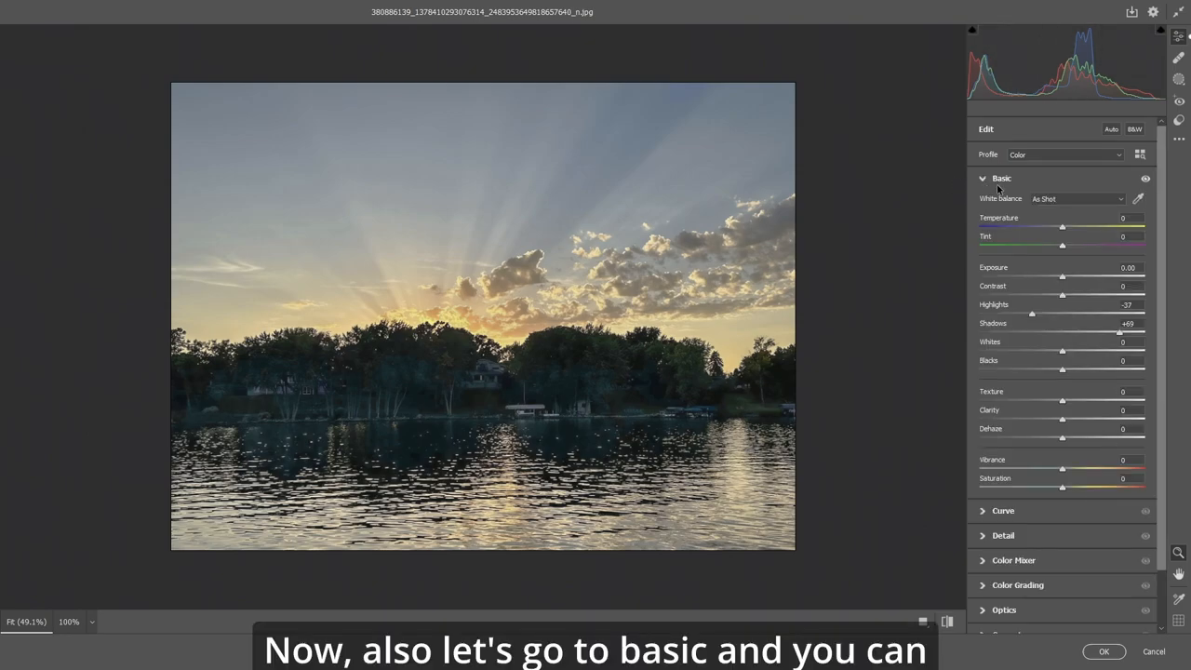
pyautogui.moveTo(1065, 442)
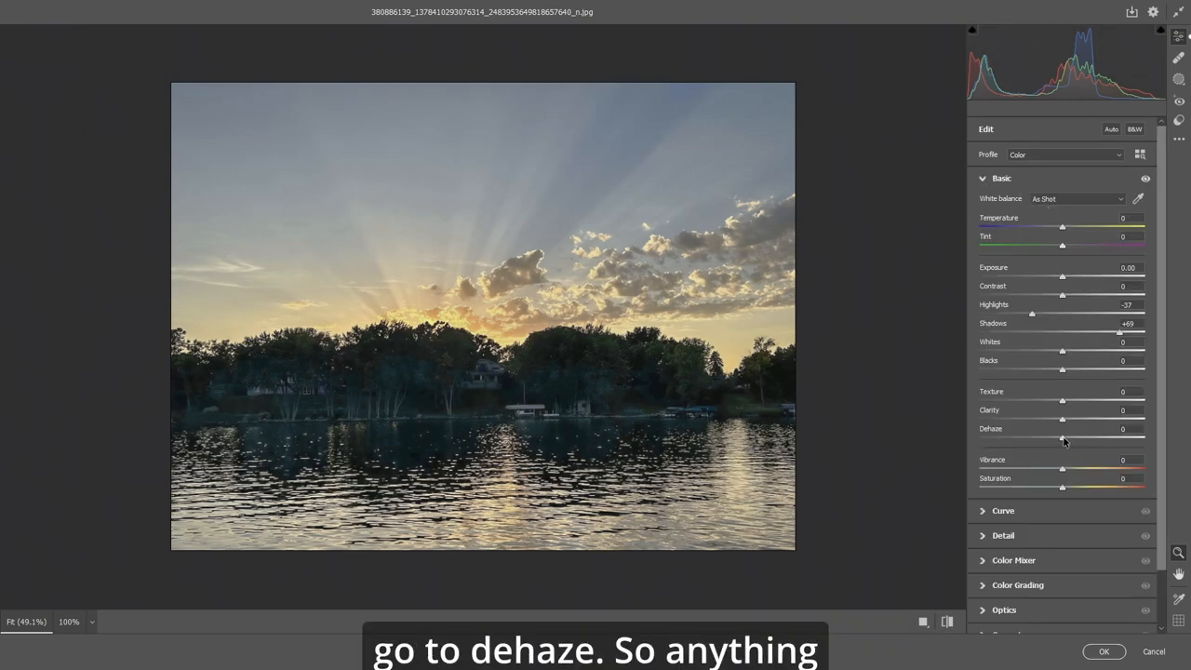
pyautogui.moveTo(1061, 439); pyautogui.dragTo(1060, 440)
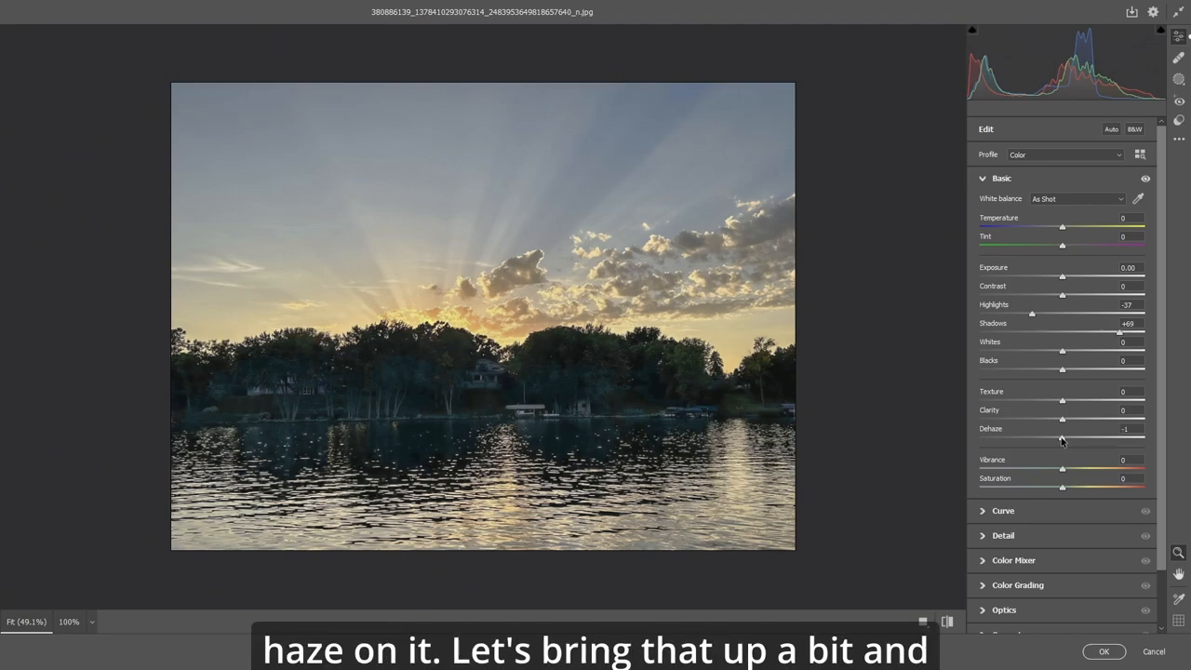
pyautogui.moveTo(1062, 440); pyautogui.dragTo(1075, 440)
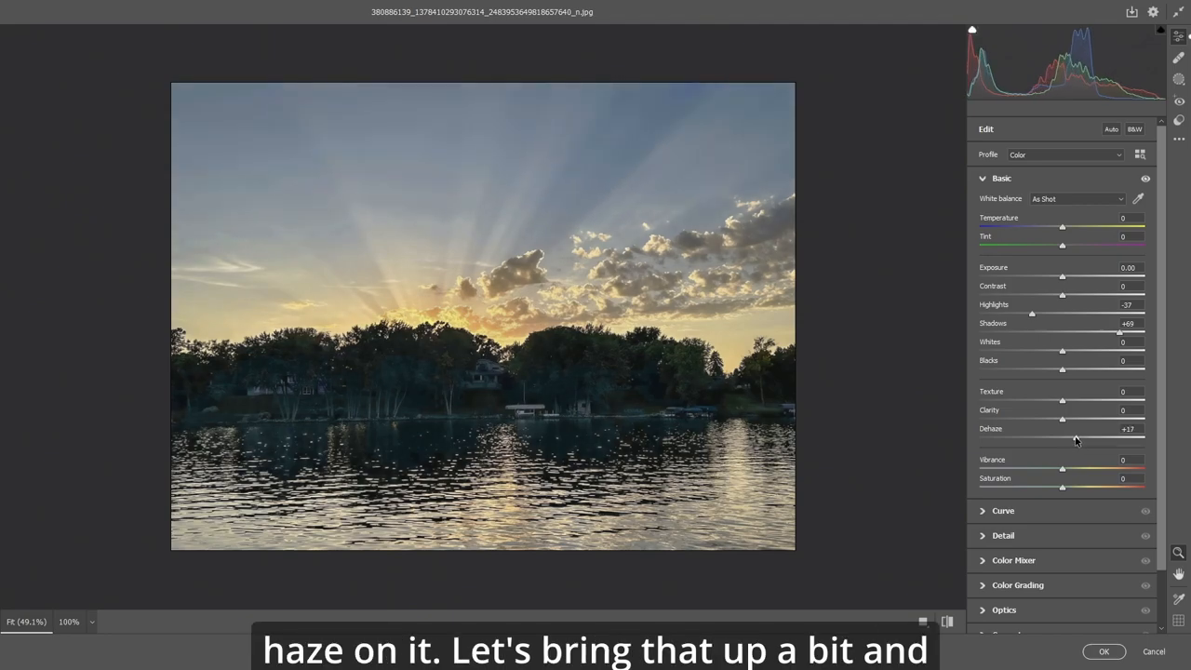
pyautogui.moveTo(1062, 420); pyautogui.dragTo(1073, 419)
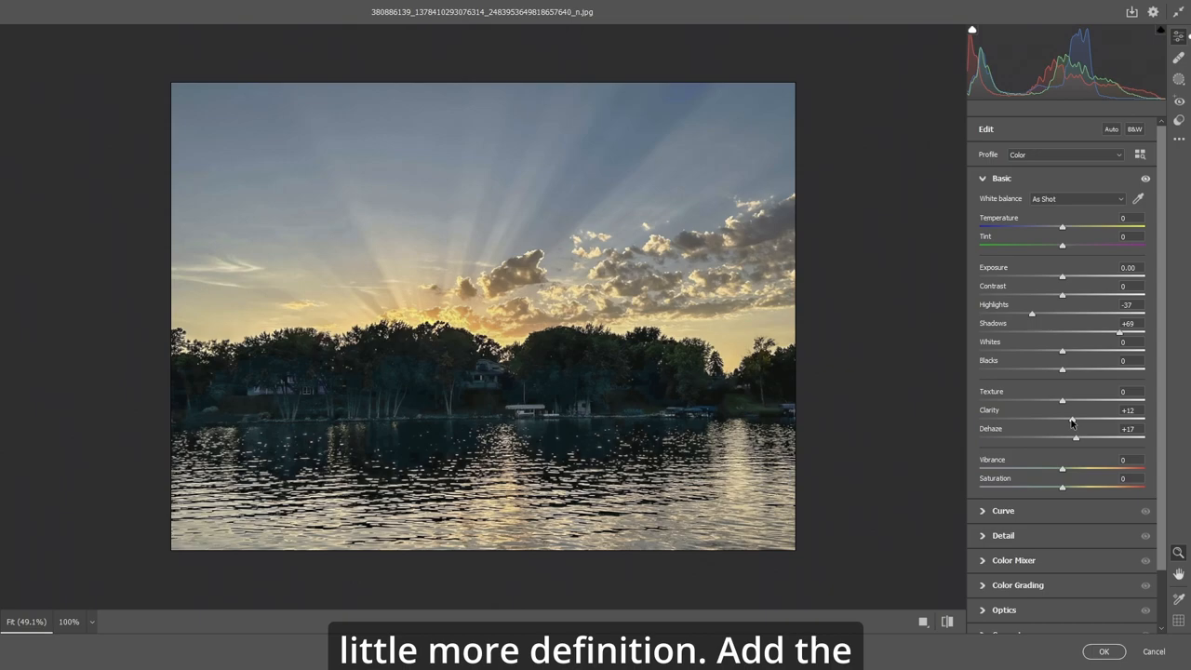
pyautogui.moveTo(1072, 420); pyautogui.dragTo(1068, 419)
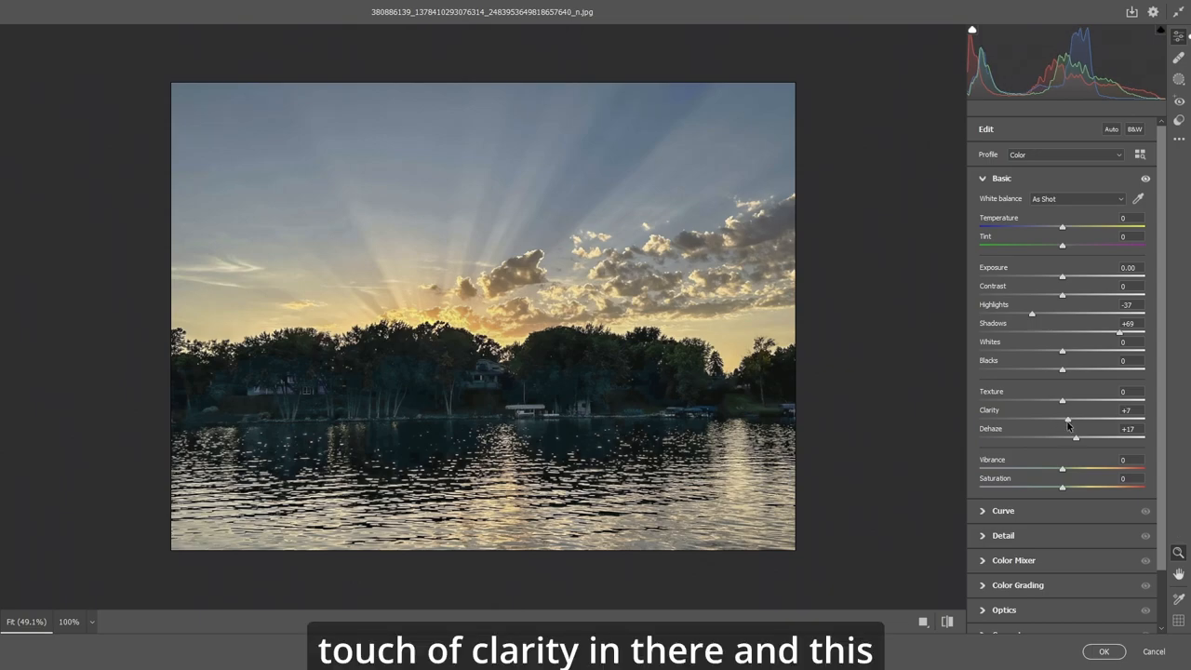
pyautogui.moveTo(1061, 420); pyautogui.dragTo(1071, 419)
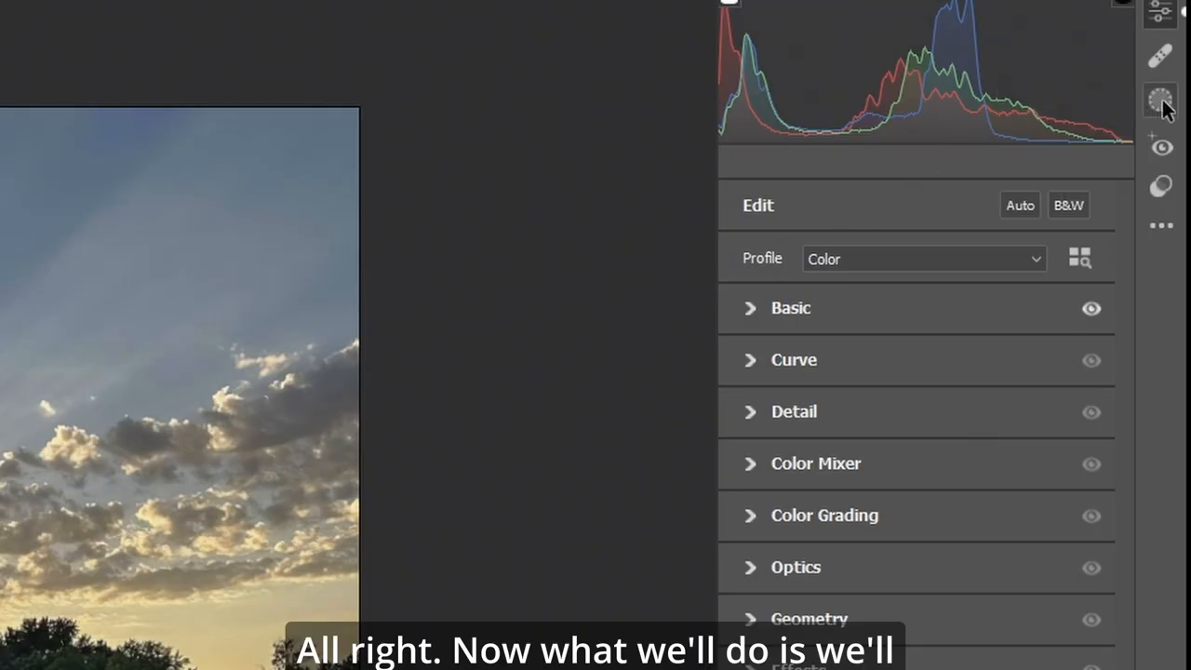
# Step: Add a Select Sky mask to the lake photo
pyautogui.click(1159, 100)
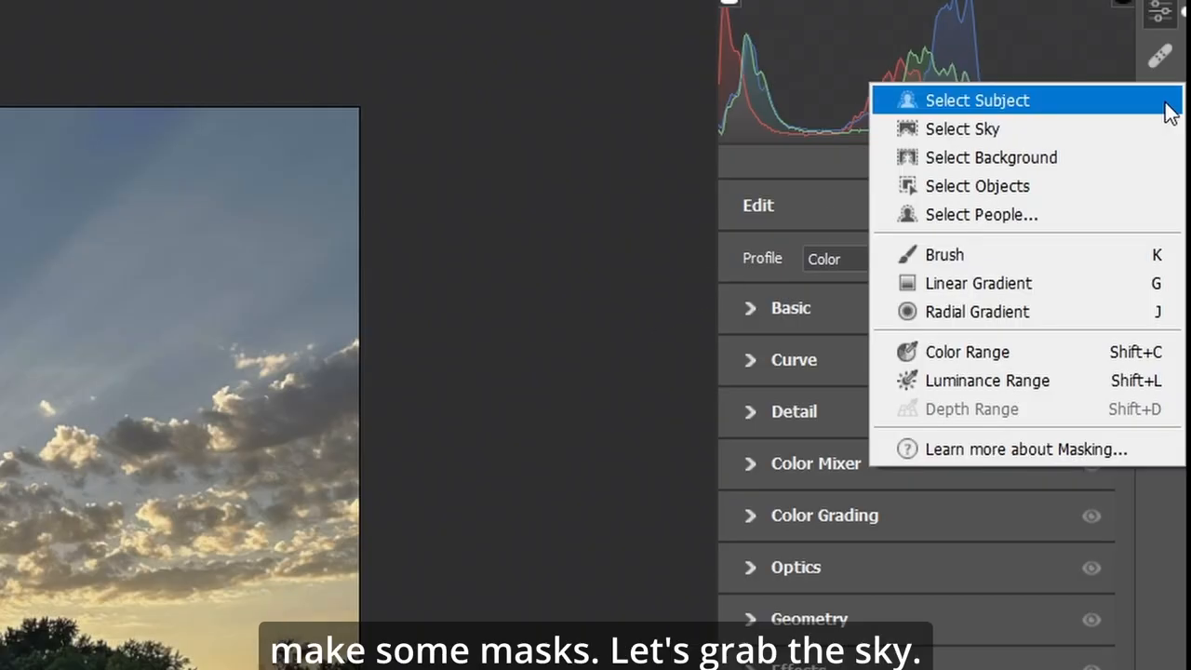
pyautogui.moveTo(1029, 128)
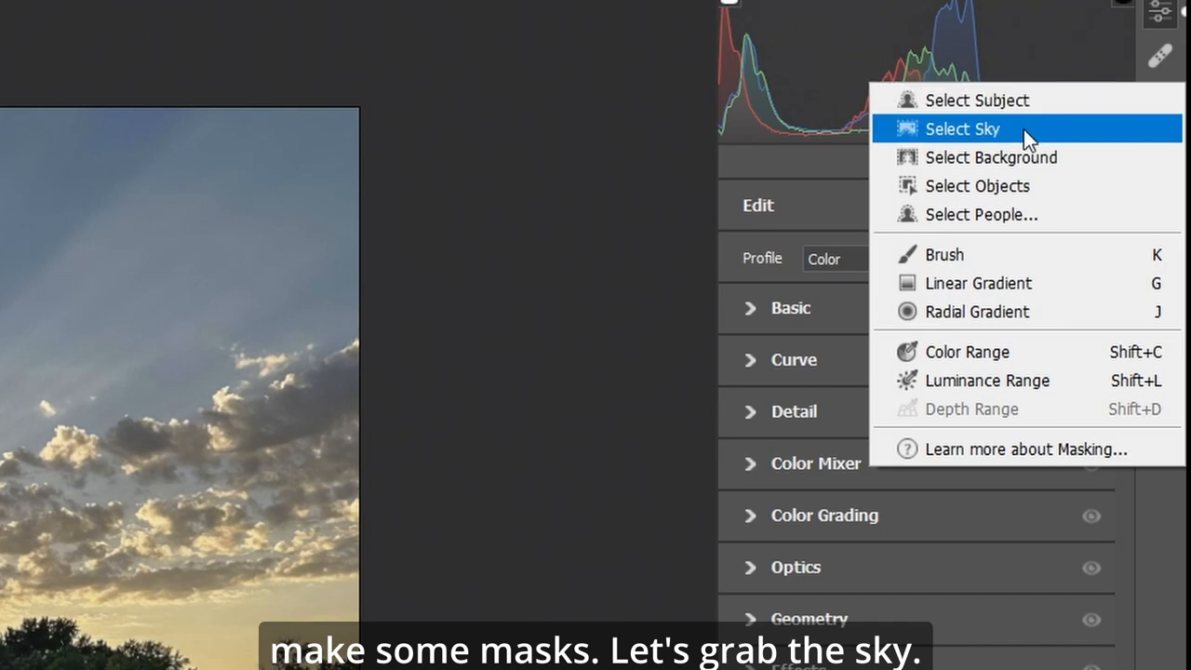
pyautogui.click(963, 129)
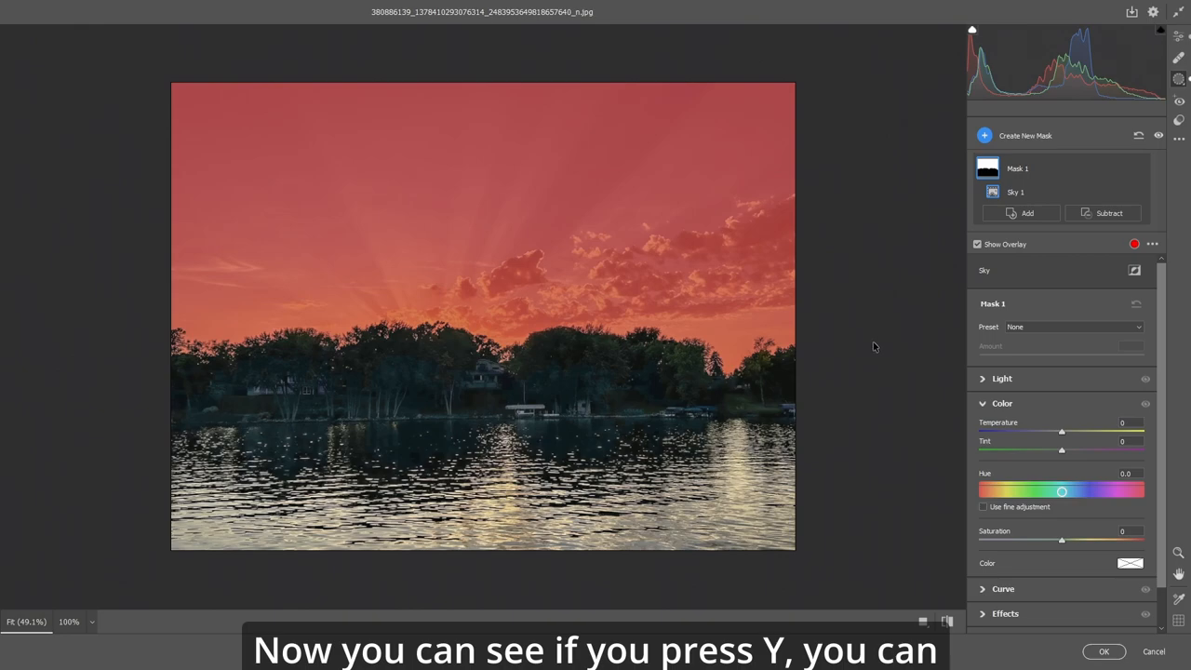
pyautogui.moveTo(893, 337)
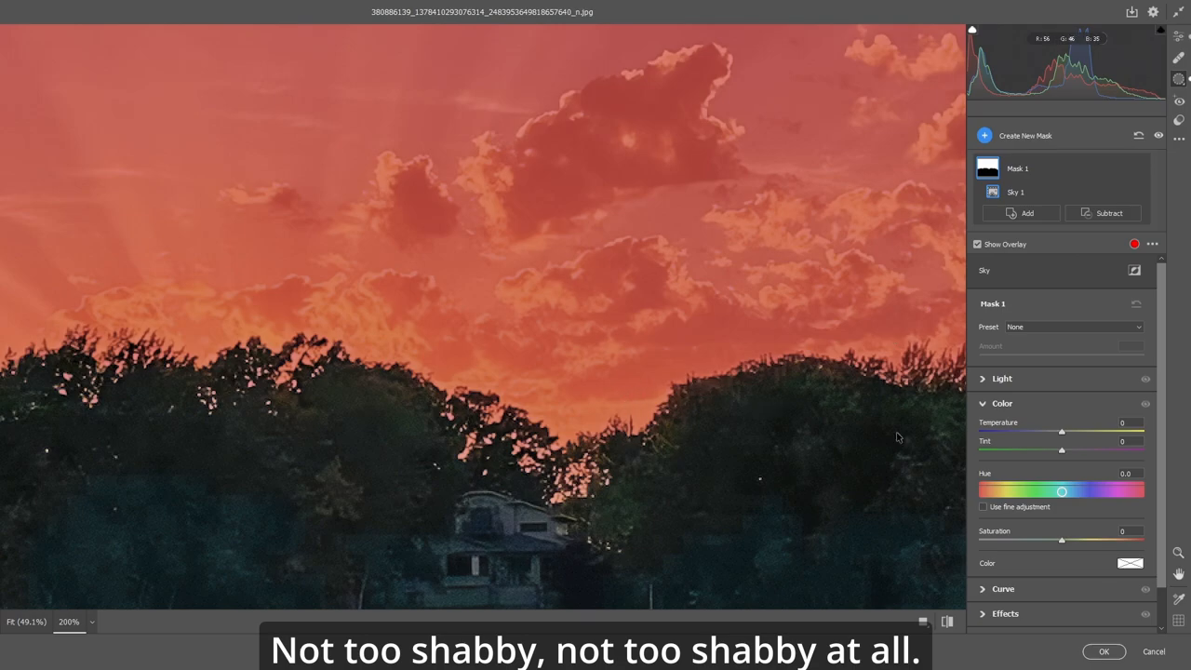
pyautogui.moveTo(885, 439)
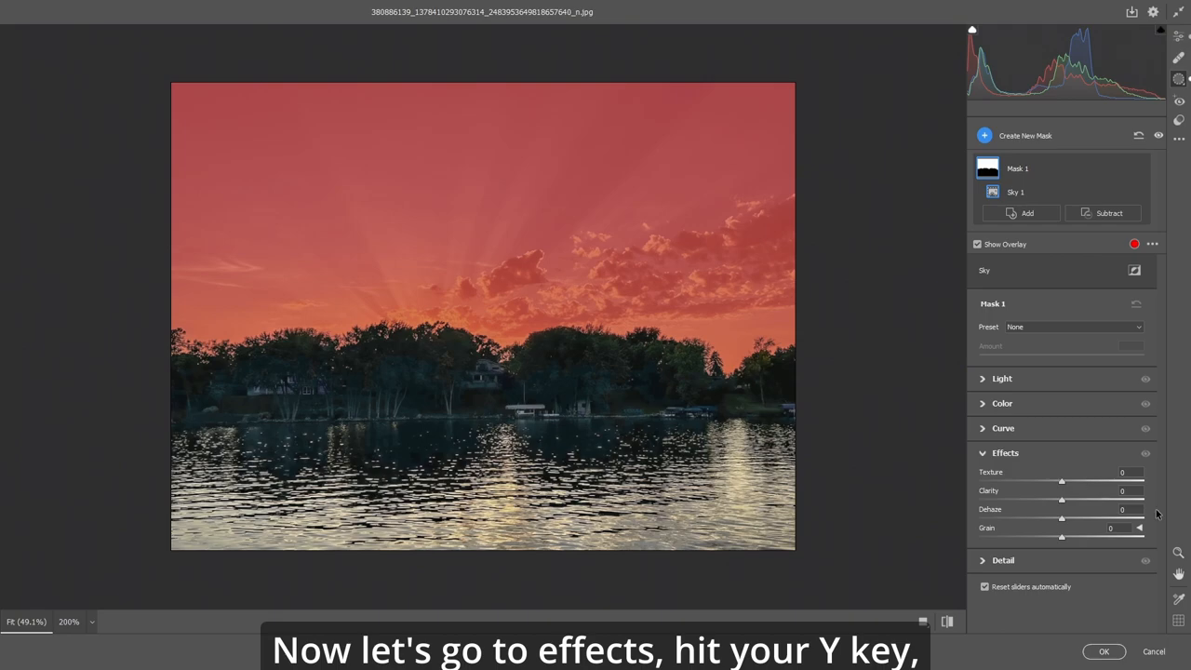
# Step: Hide the mask overlay and give the sky mask Dehaze +13 and Clarity +5
pyautogui.click(977, 244)
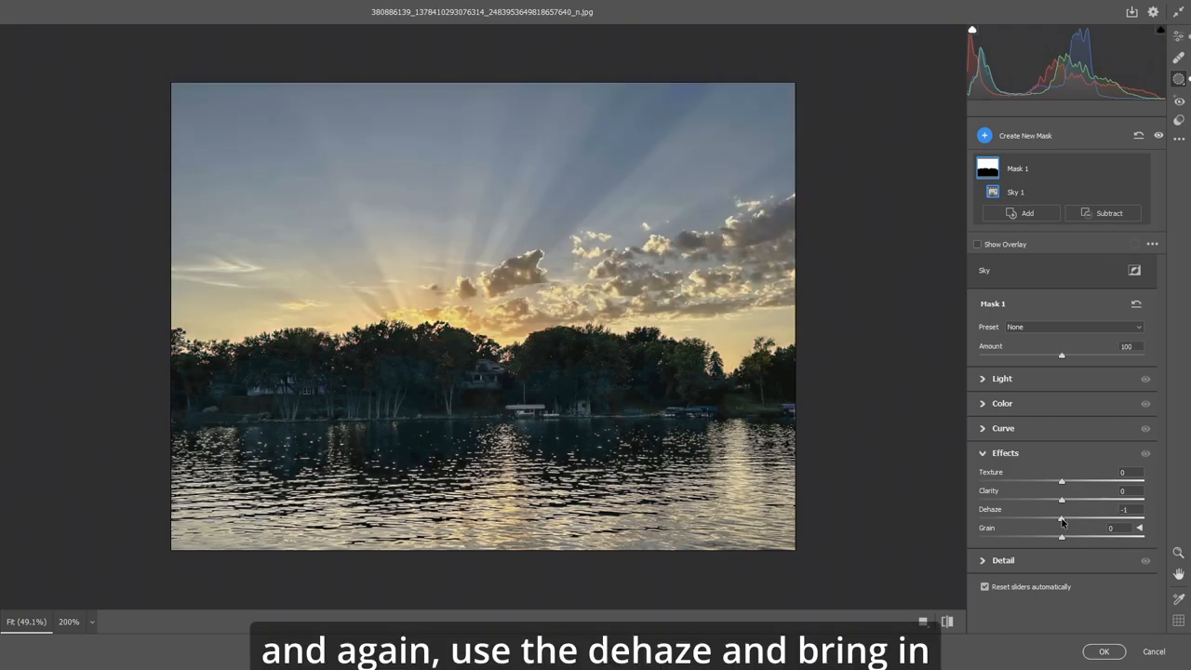
pyautogui.moveTo(1061, 519); pyautogui.dragTo(1077, 518)
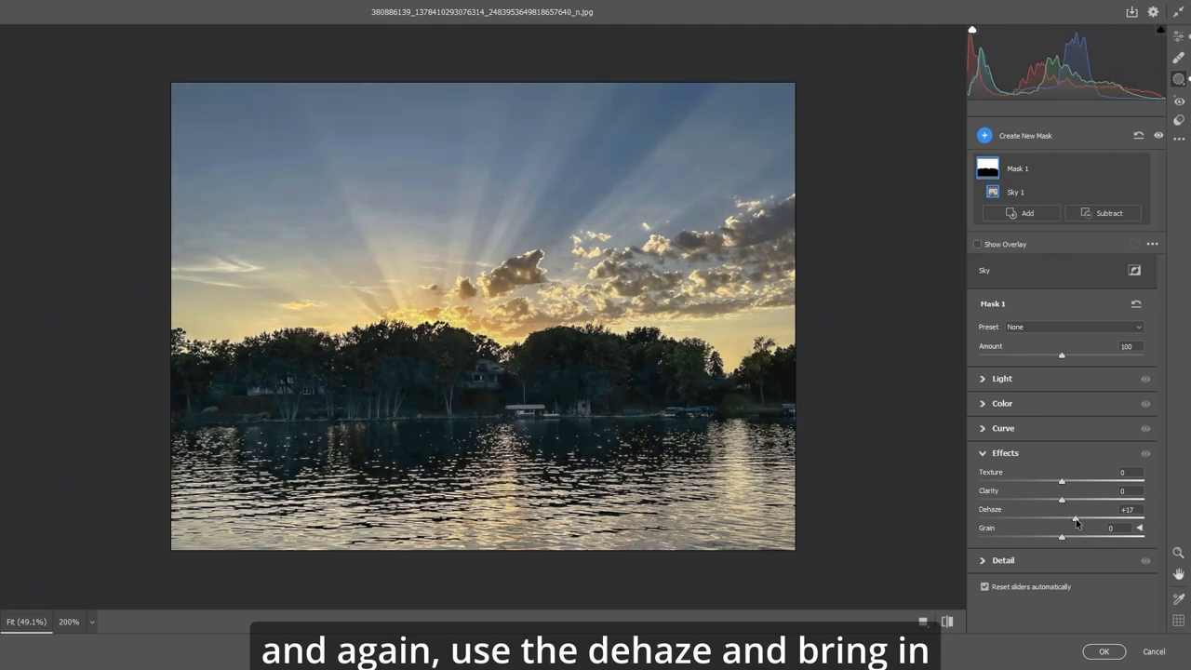
pyautogui.moveTo(1074, 519); pyautogui.dragTo(1070, 519)
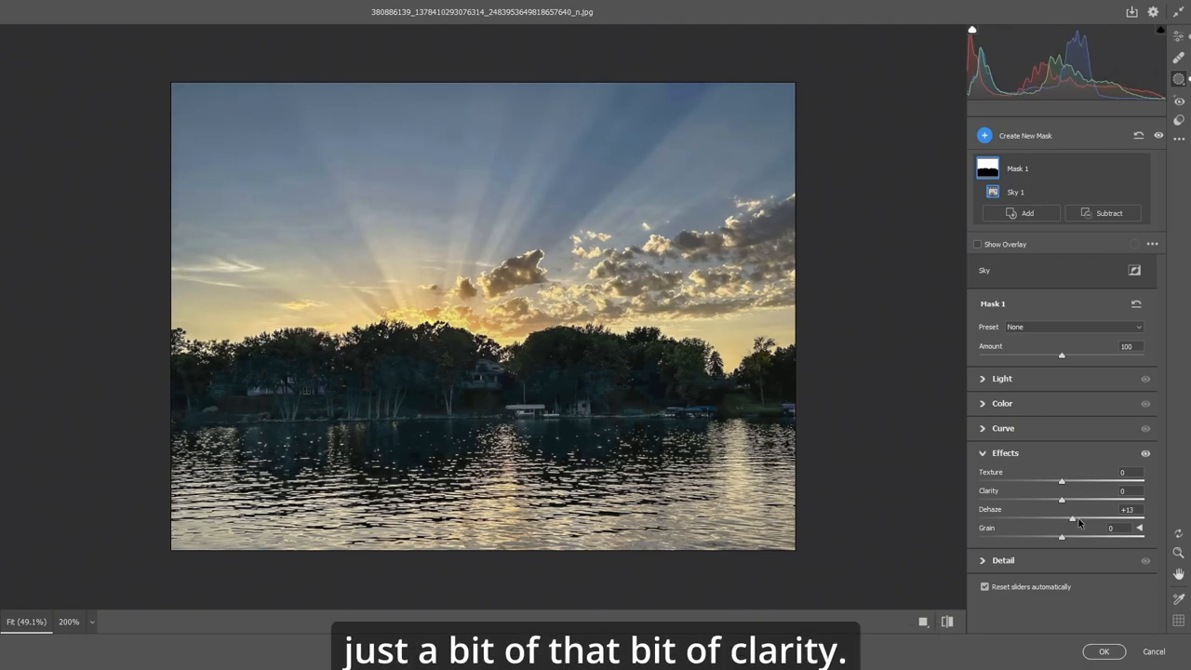
pyautogui.moveTo(1062, 481); pyautogui.dragTo(1061, 481)
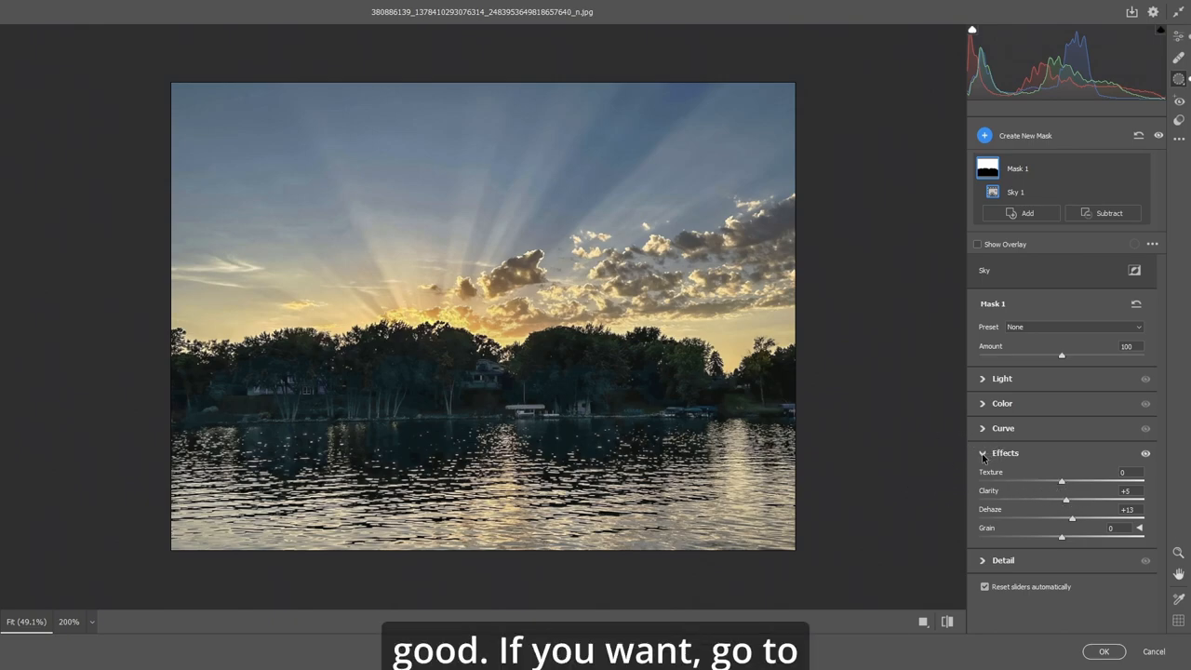
# Step: In the sky mask's Color section, raise Saturation to +9 and cool Temperature to -6
pyautogui.click(982, 453)
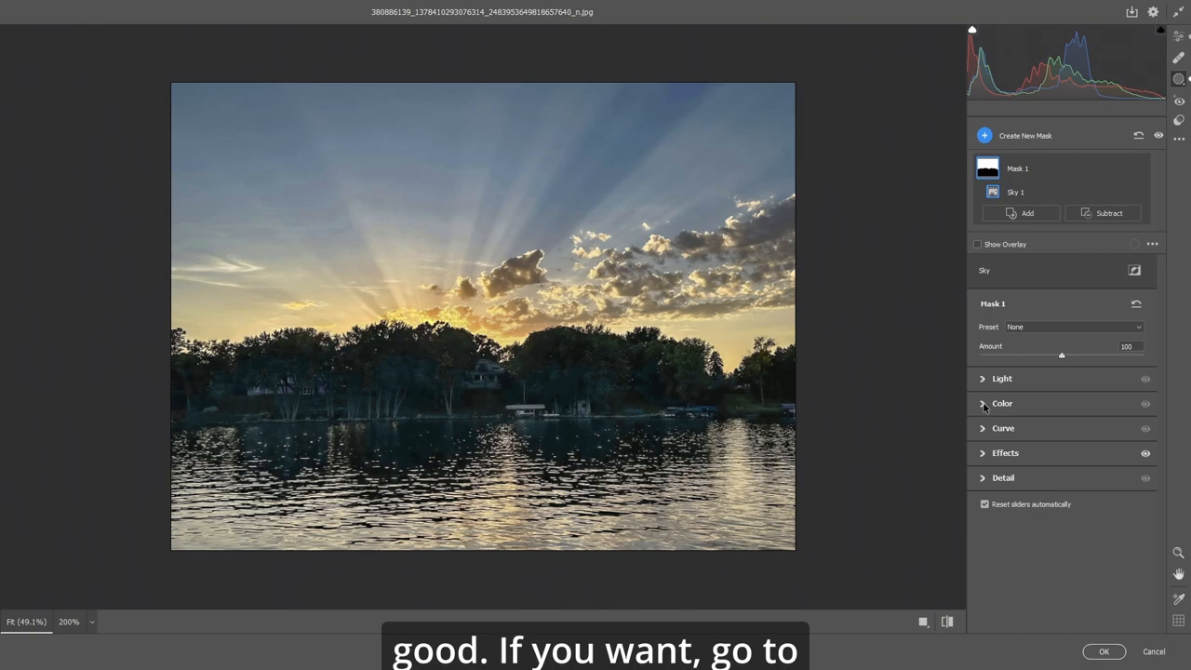
pyautogui.click(1002, 403)
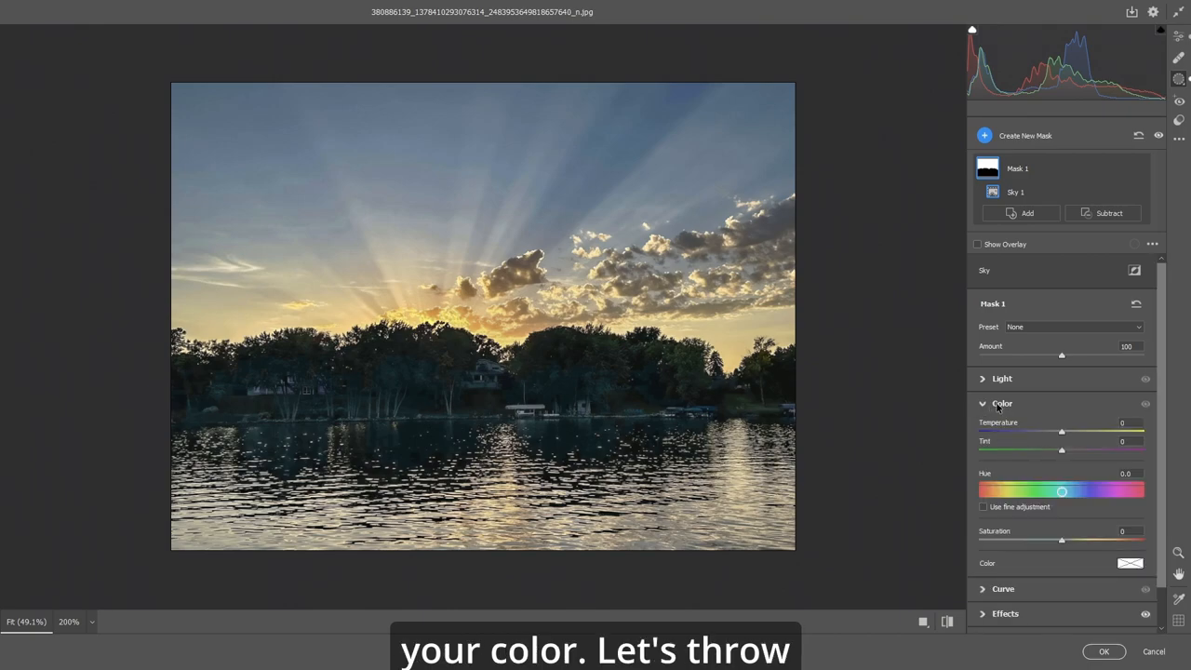
pyautogui.moveTo(1064, 543)
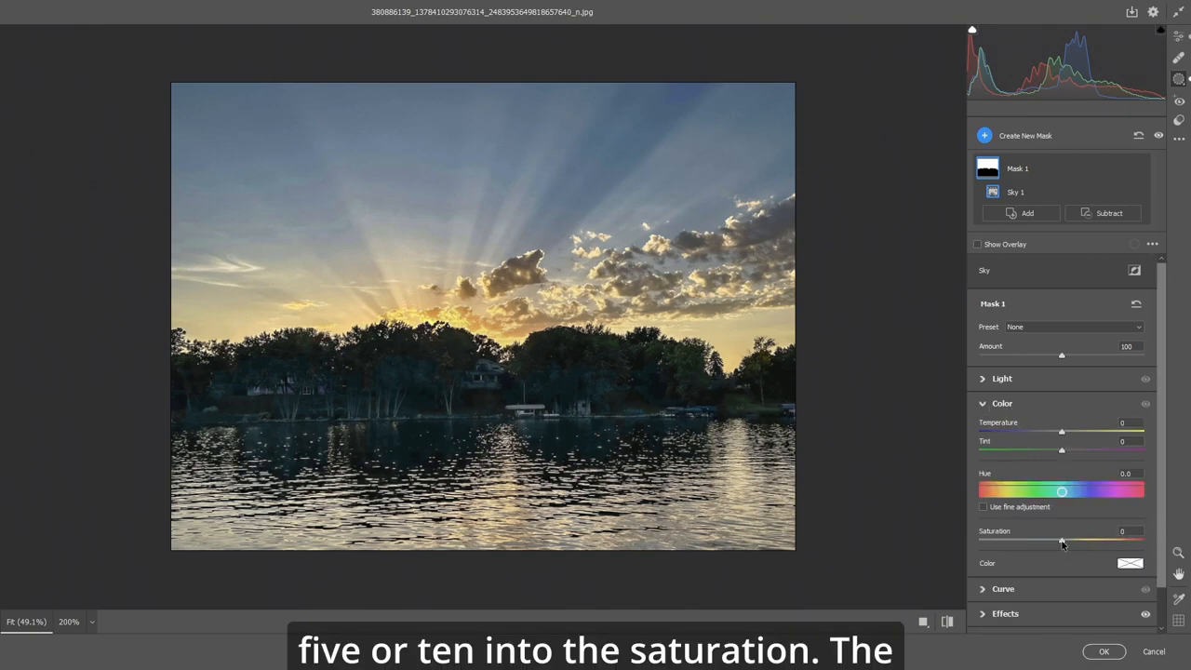
pyautogui.moveTo(1062, 540); pyautogui.dragTo(1067, 541)
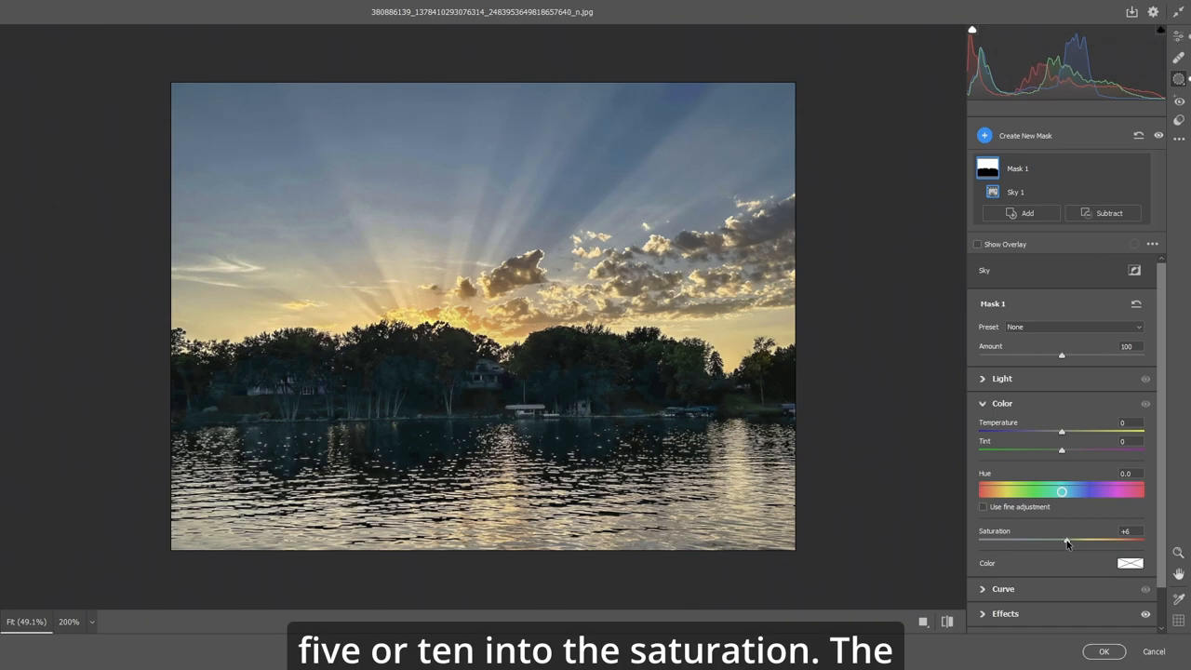
pyautogui.moveTo(1067, 539); pyautogui.dragTo(1070, 540)
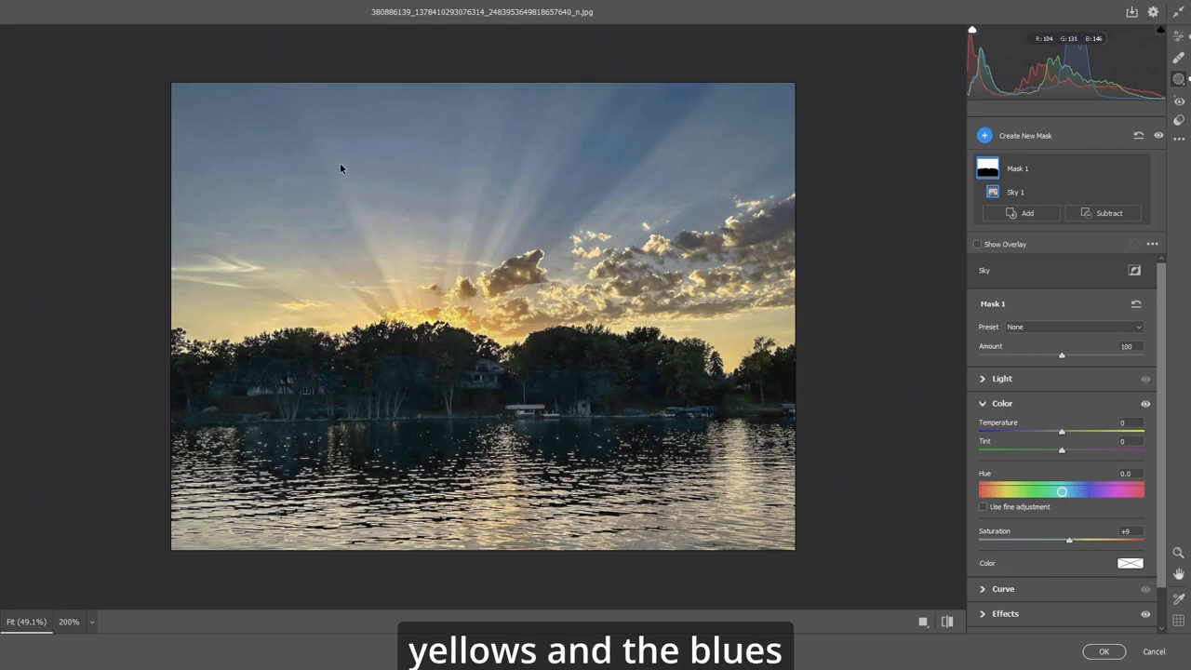
pyautogui.moveTo(934, 444)
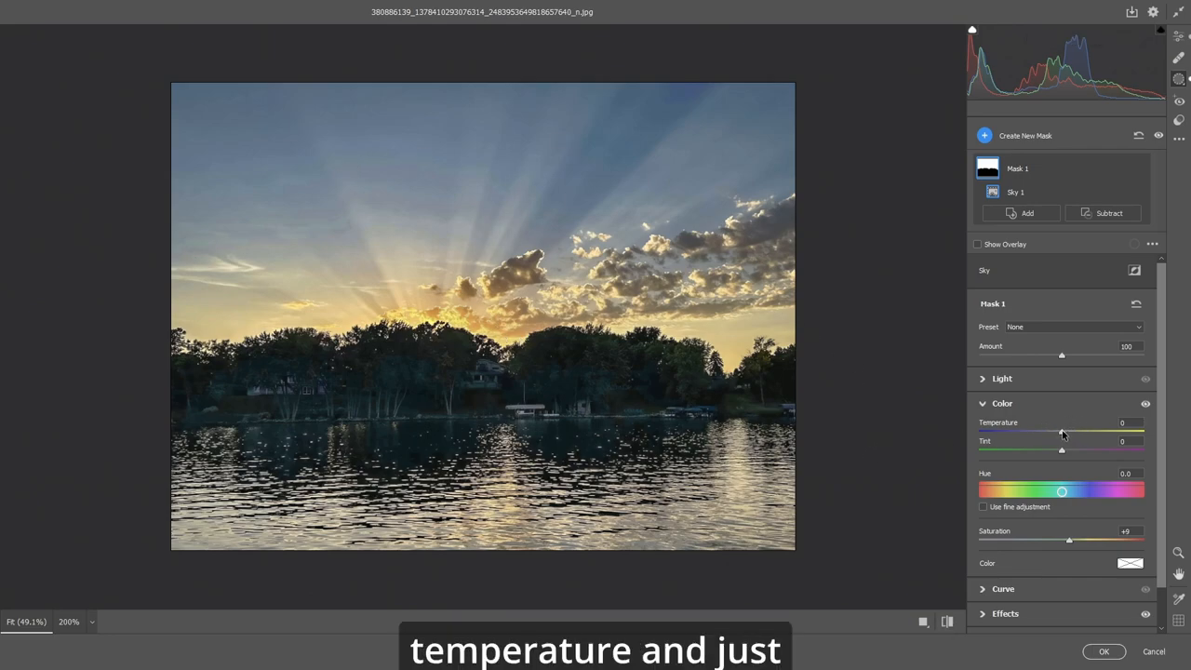
pyautogui.moveTo(1062, 431); pyautogui.dragTo(1056, 431)
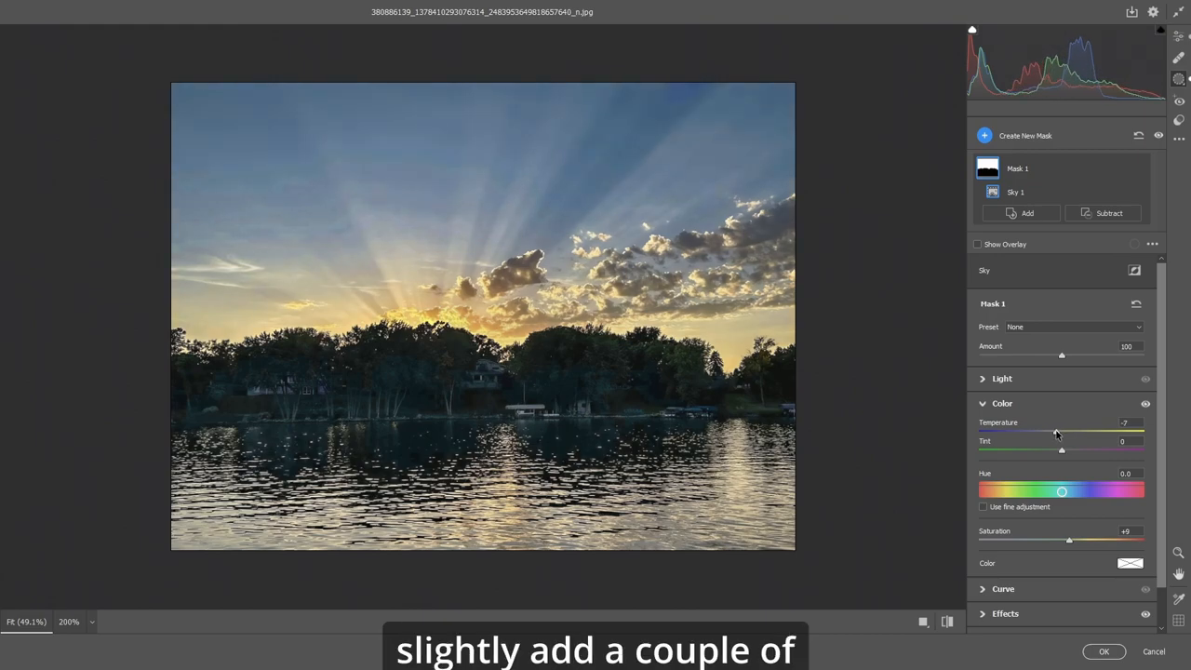
pyautogui.moveTo(1053, 432); pyautogui.dragTo(1058, 433)
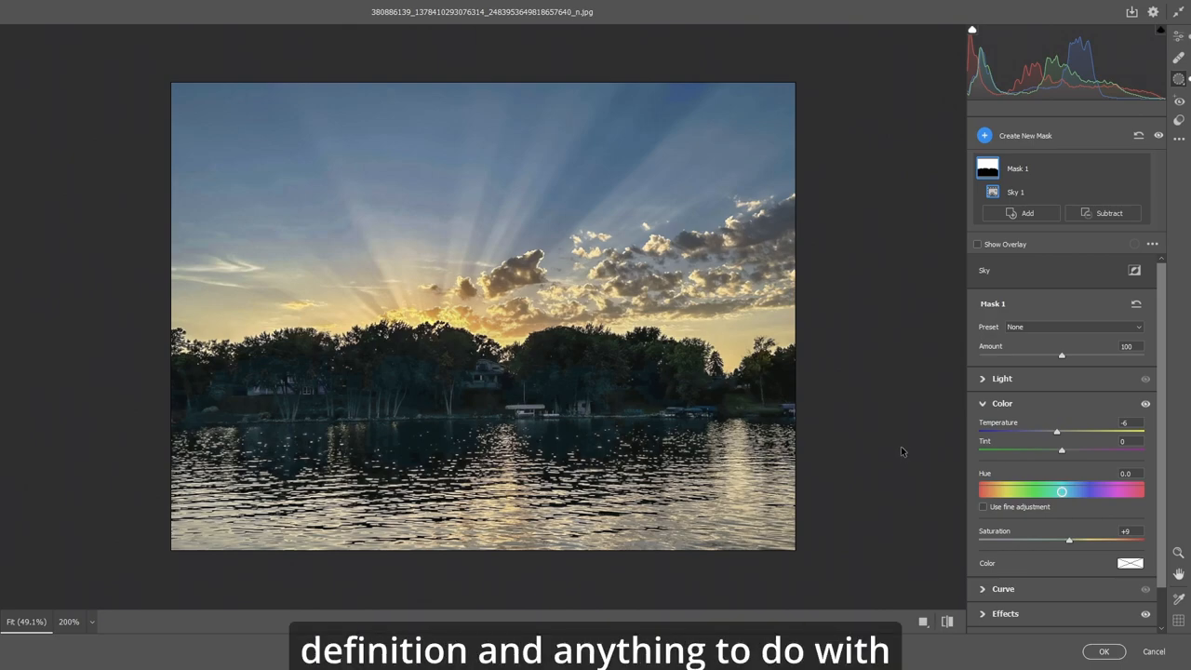
pyautogui.moveTo(910, 451)
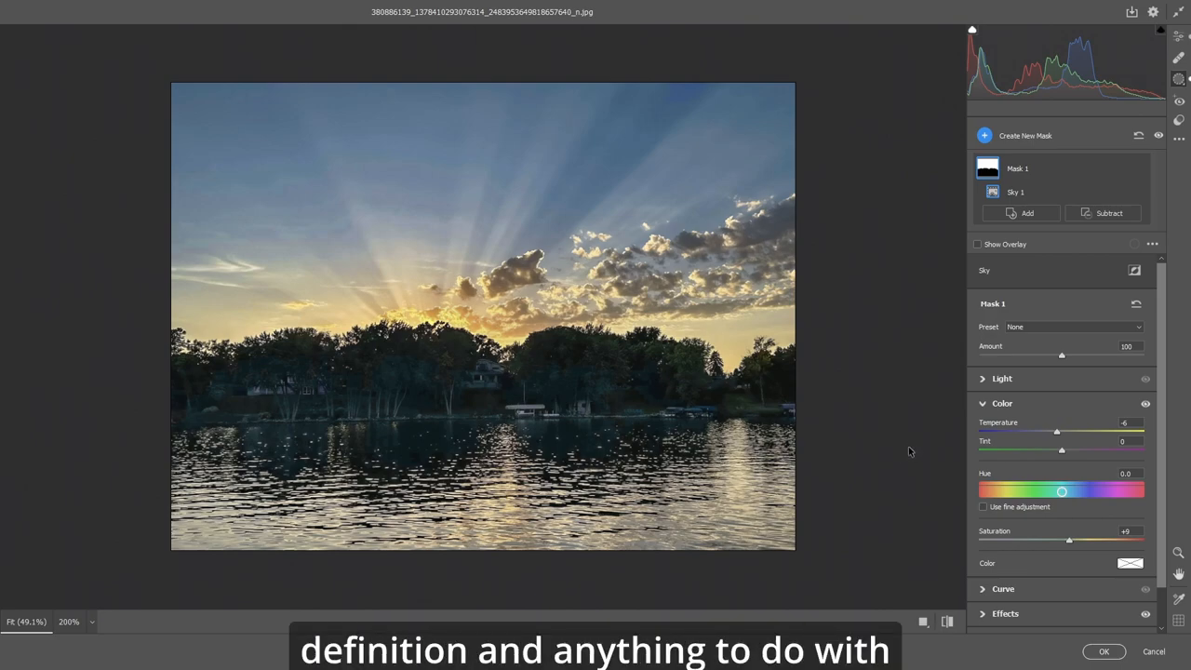
pyautogui.moveTo(675, 381)
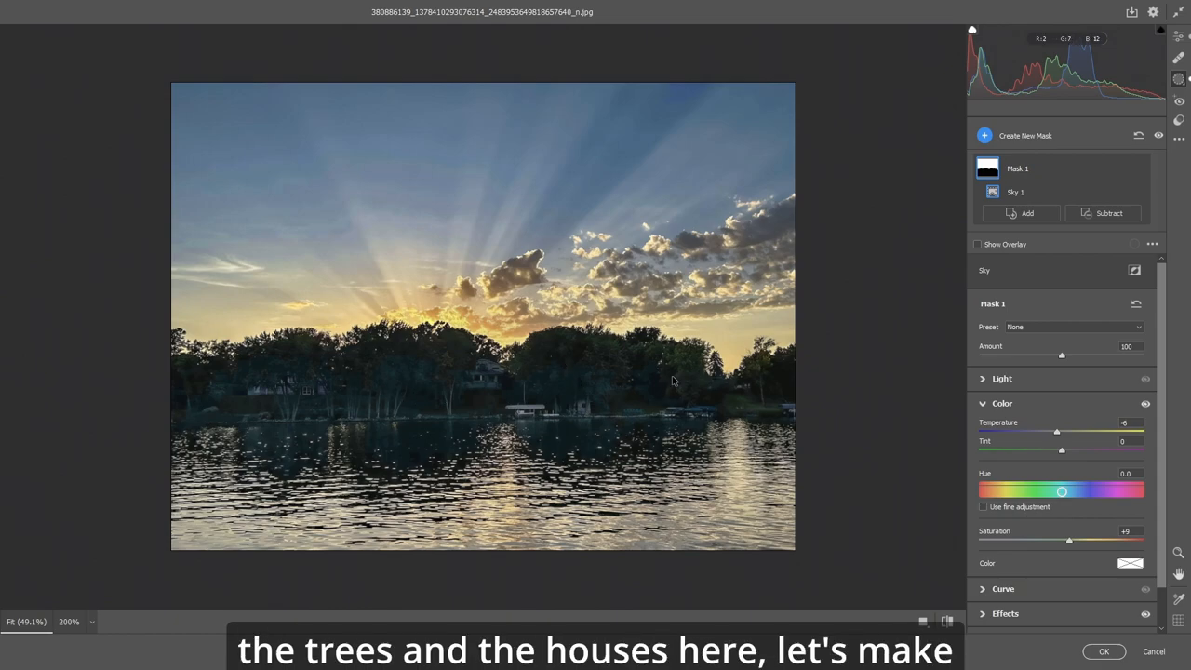
pyautogui.moveTo(927, 332)
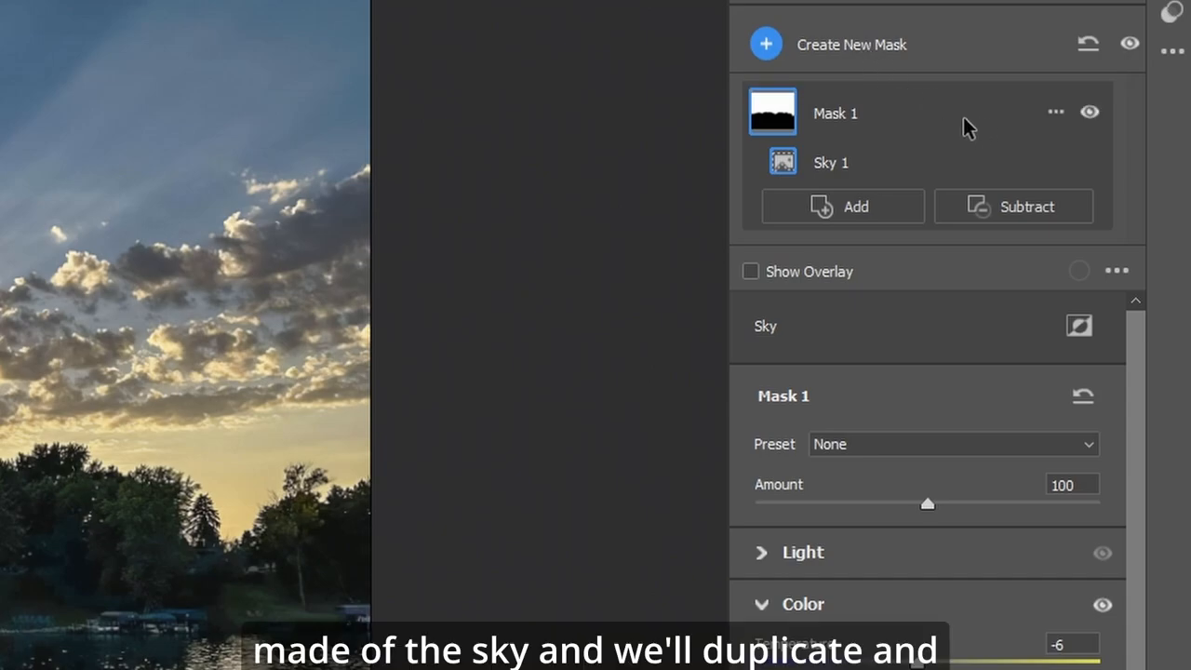
pyautogui.moveTo(896, 116)
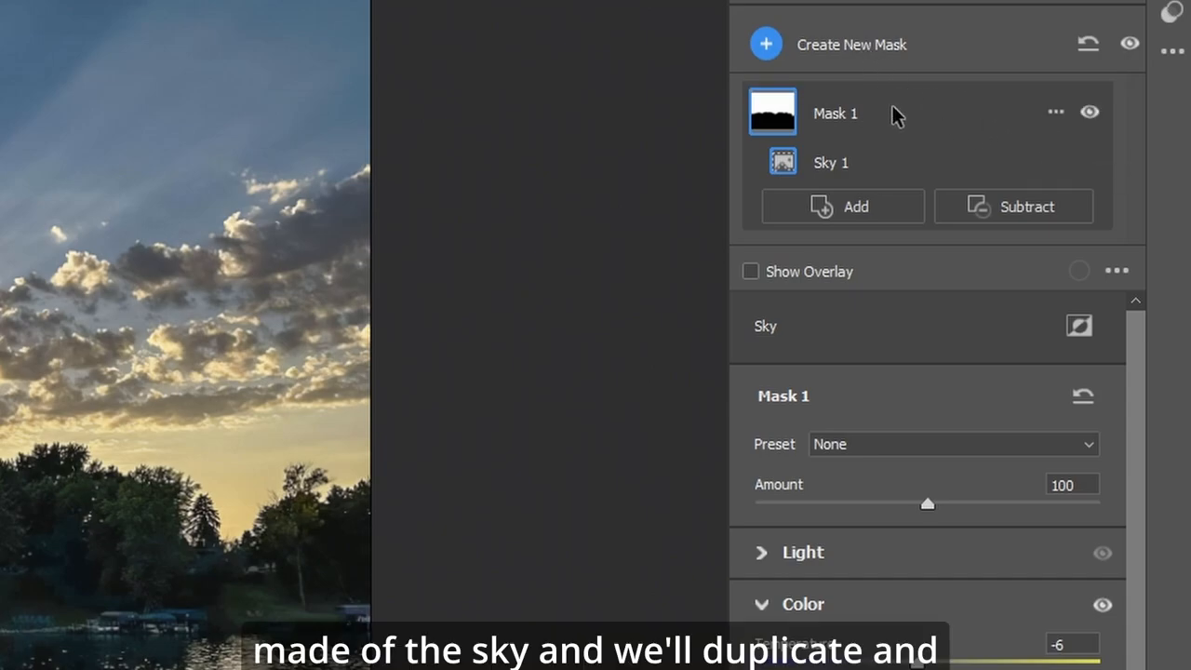
# Step: Duplicate and invert Mask 1, show its overlay, and zoom to 200% on the tree line
pyautogui.click(1055, 111)
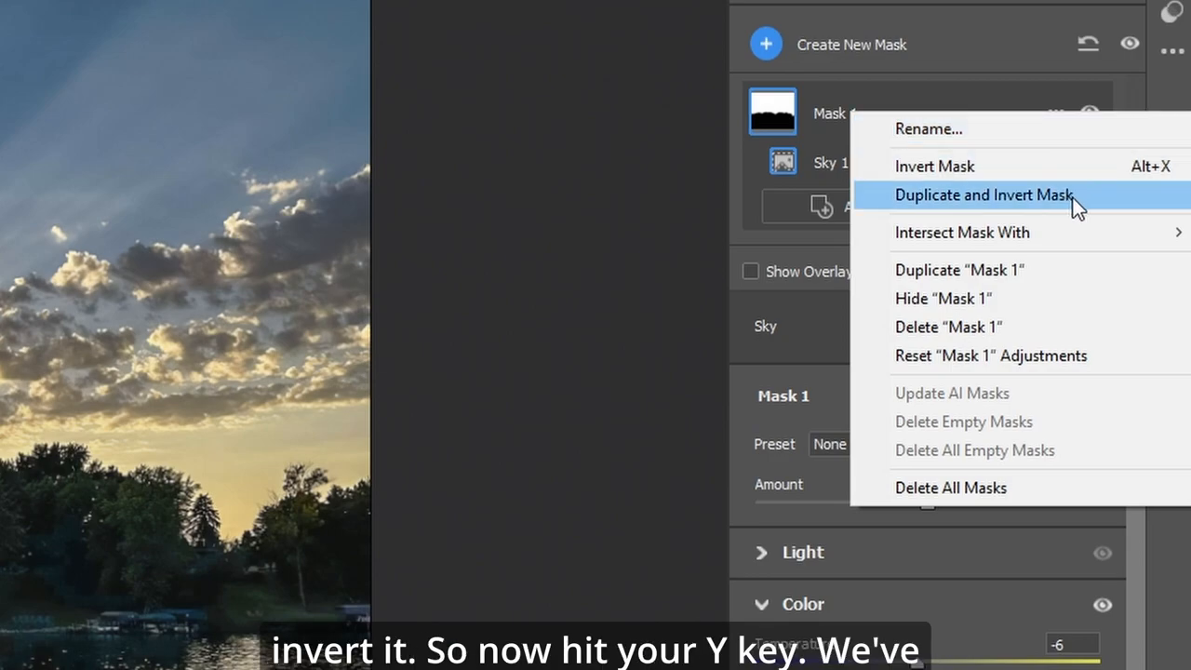
pyautogui.click(984, 196)
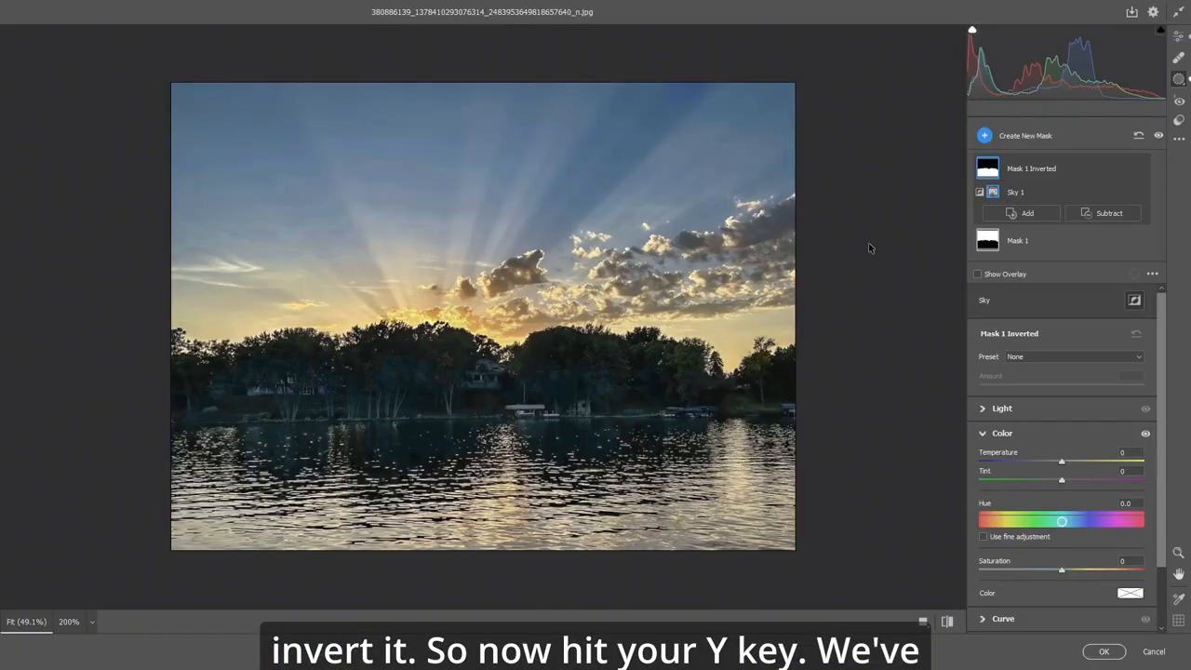
pyautogui.press('y')
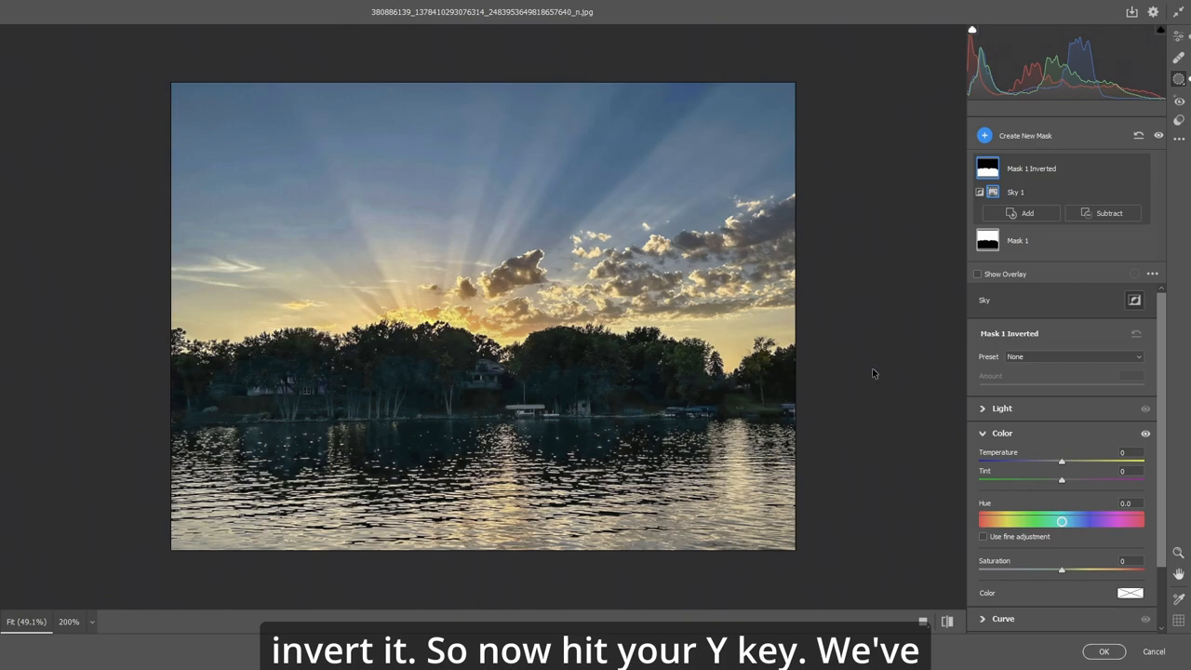
pyautogui.click(977, 274)
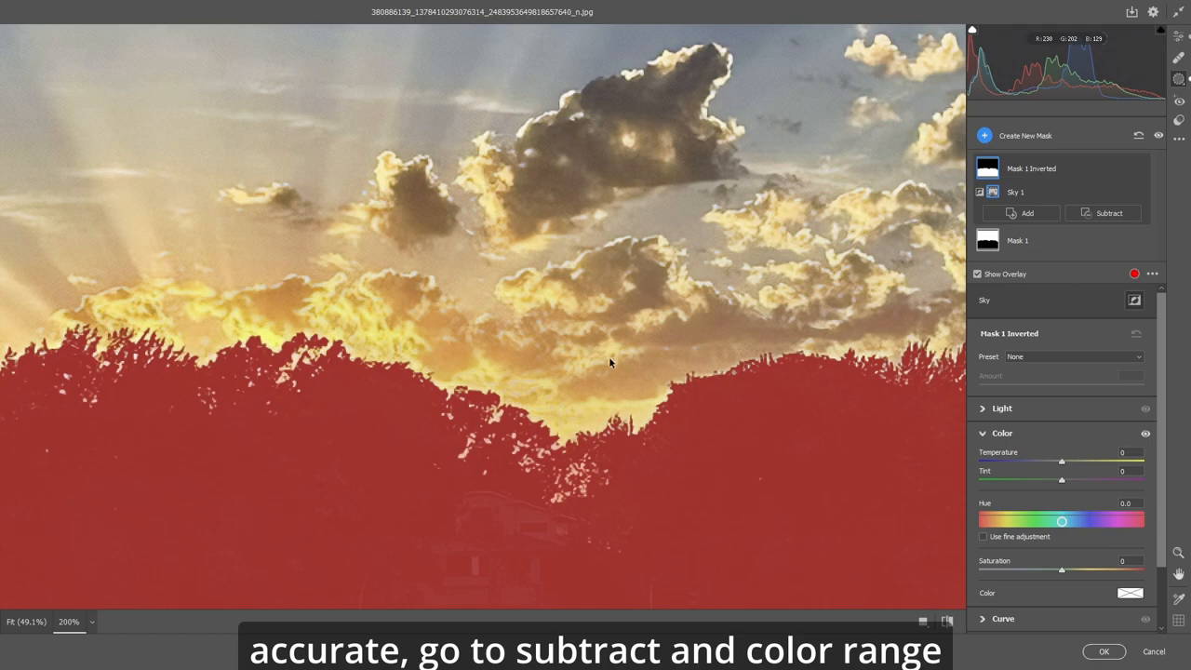
pyautogui.moveTo(598, 347)
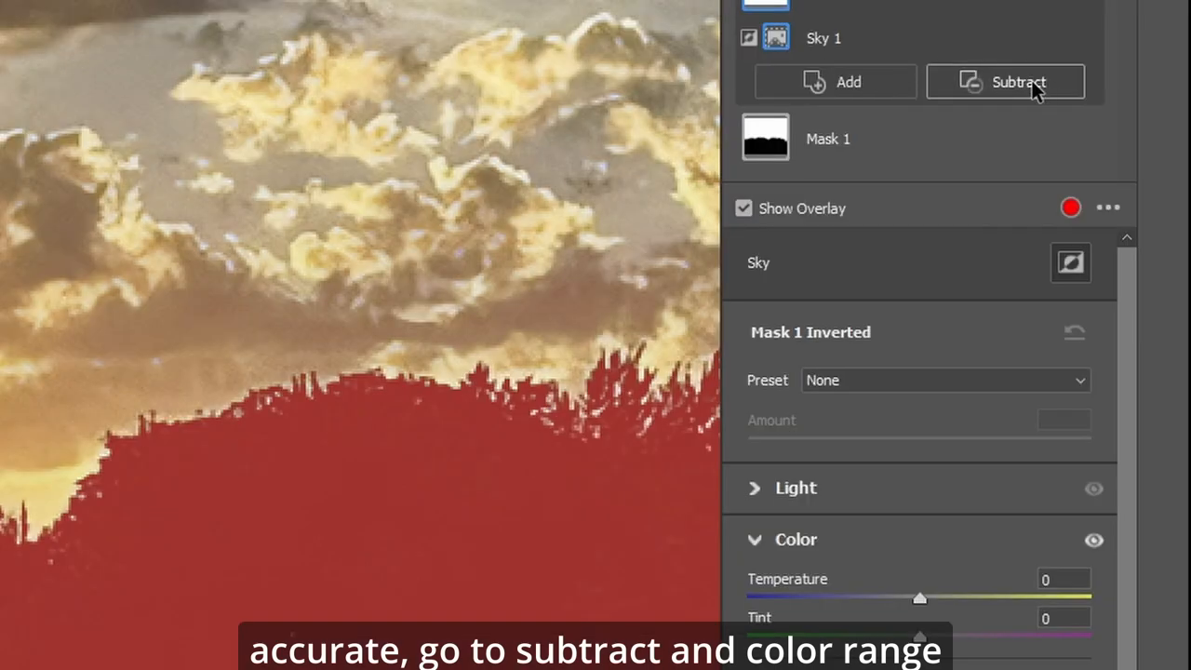
# Step: Subtract a Color Range component from the inverted mask
pyautogui.click(1004, 82)
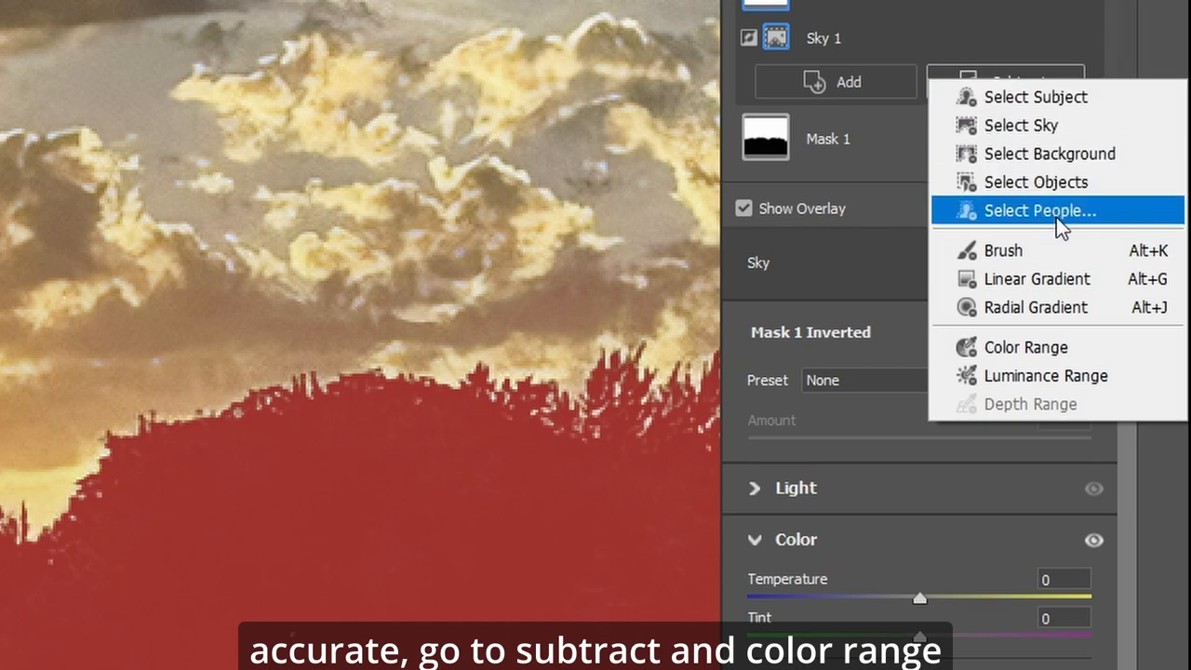
pyautogui.click(1026, 347)
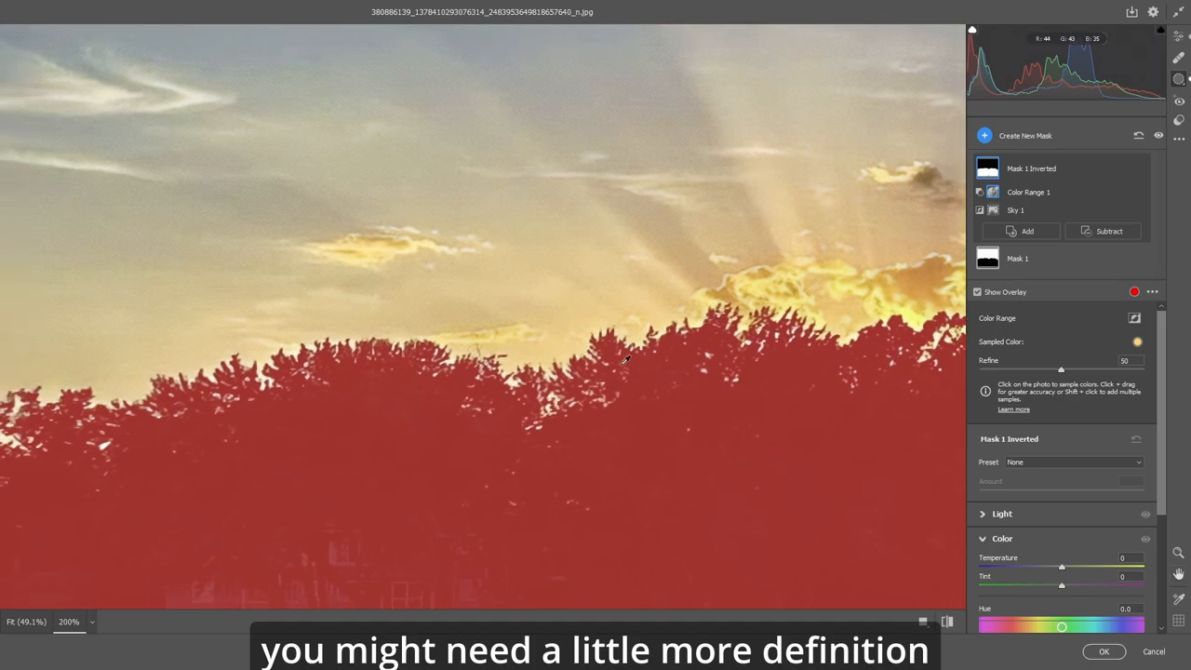
pyautogui.moveTo(437, 348)
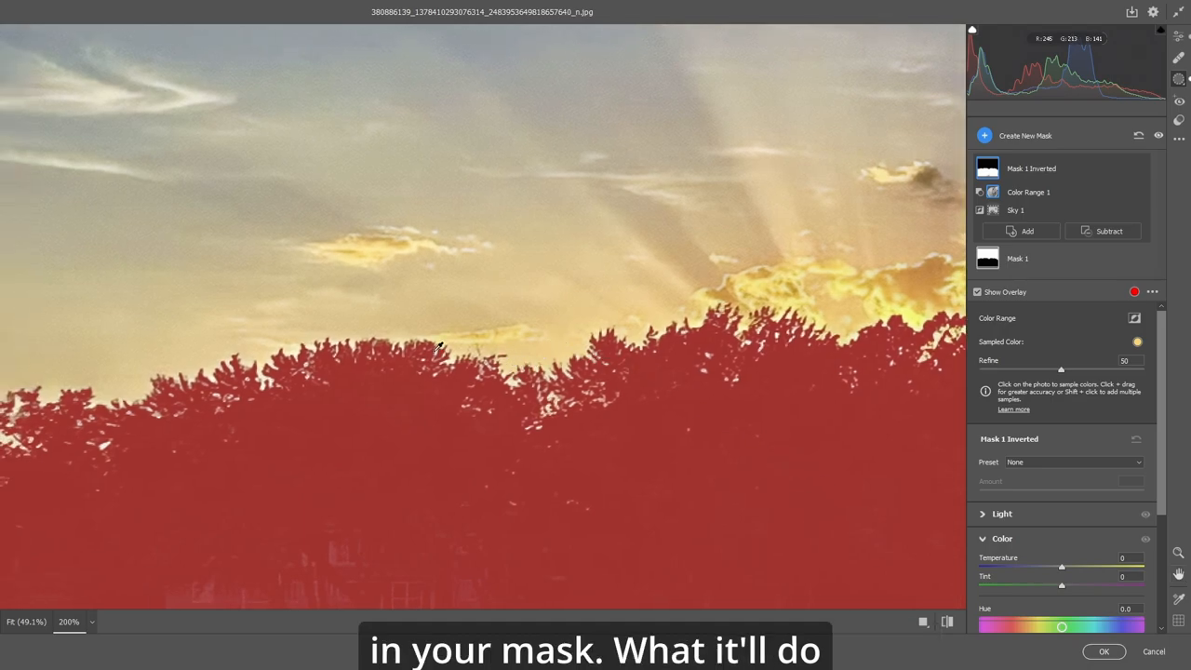
pyautogui.moveTo(173, 369)
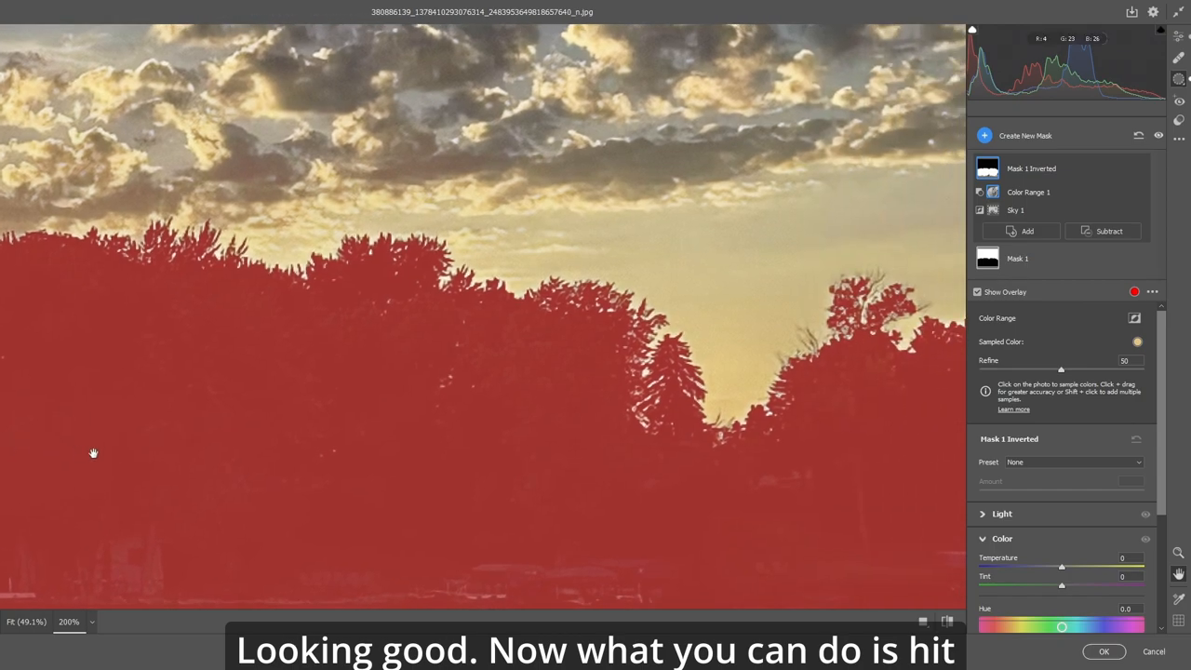
pyautogui.moveTo(522, 253)
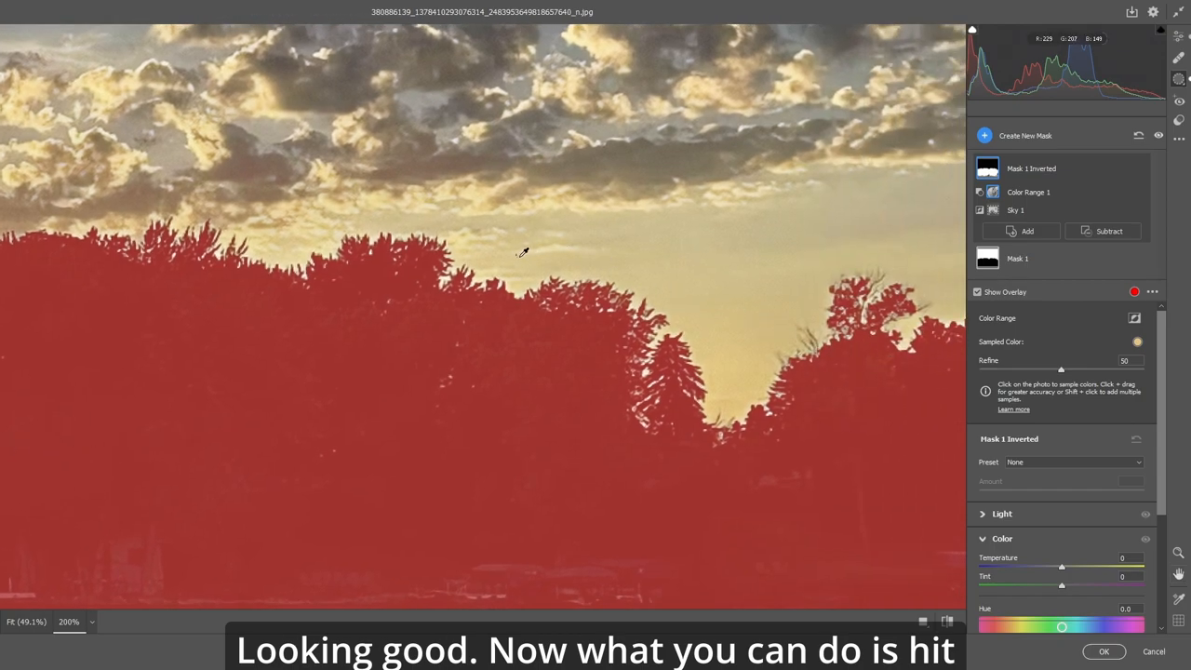
pyautogui.moveTo(659, 252)
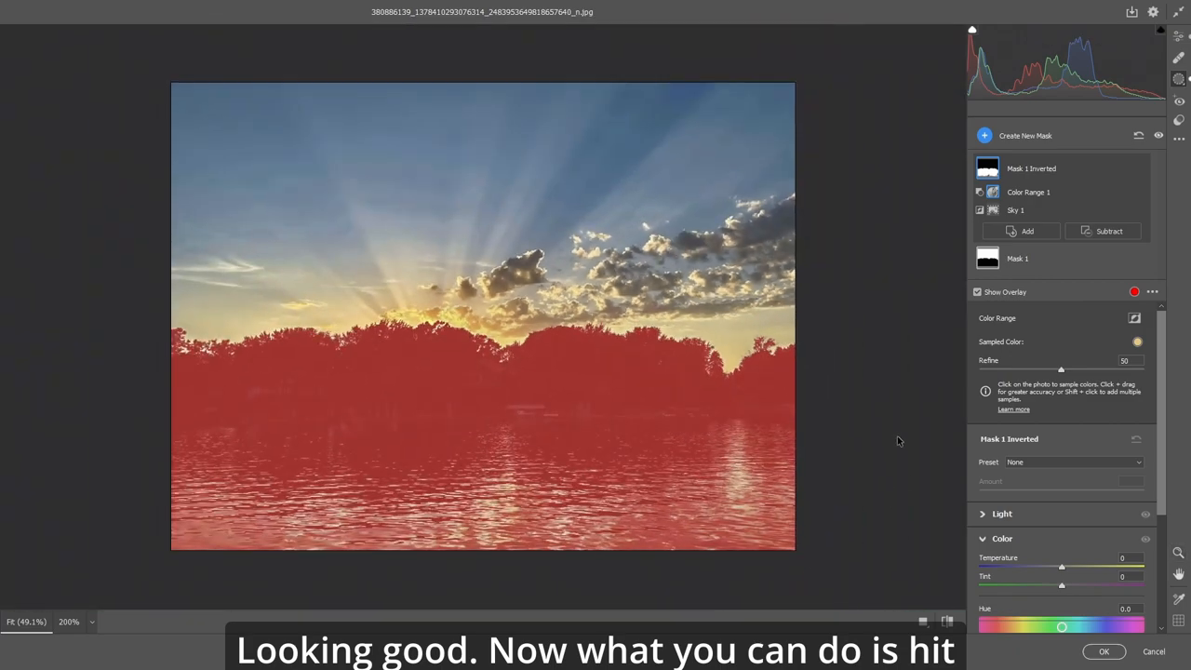
# Step: Hide the overlay and lift the inverted mask's RGB curve midpoint slightly
pyautogui.click(977, 292)
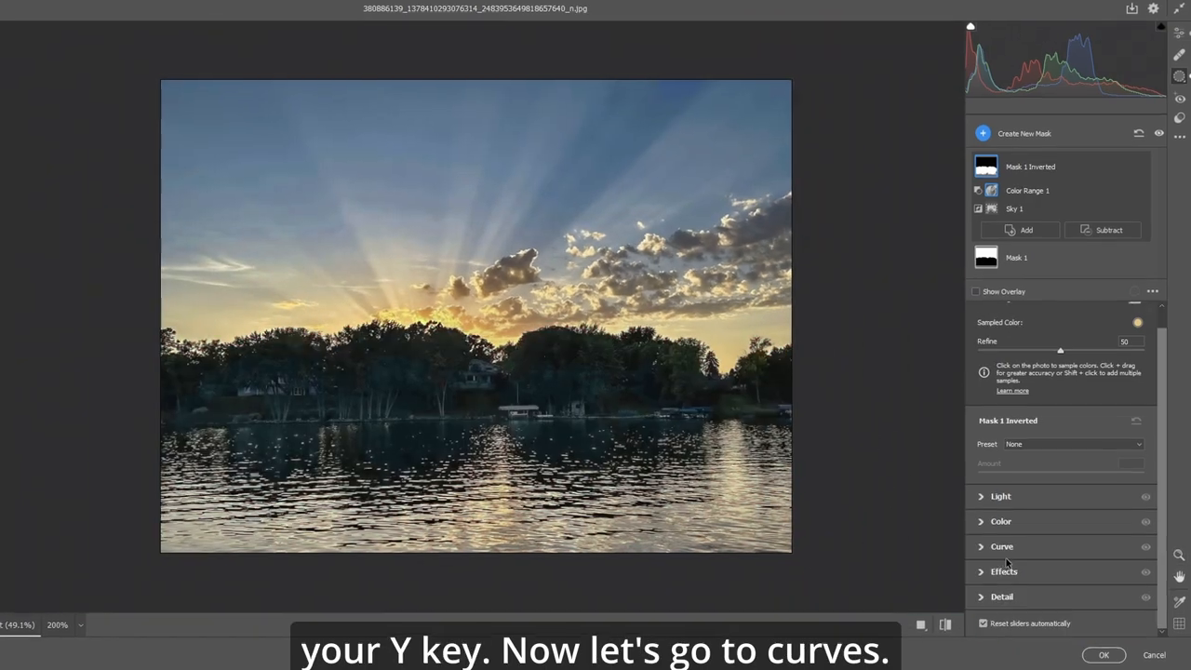
pyautogui.click(1002, 546)
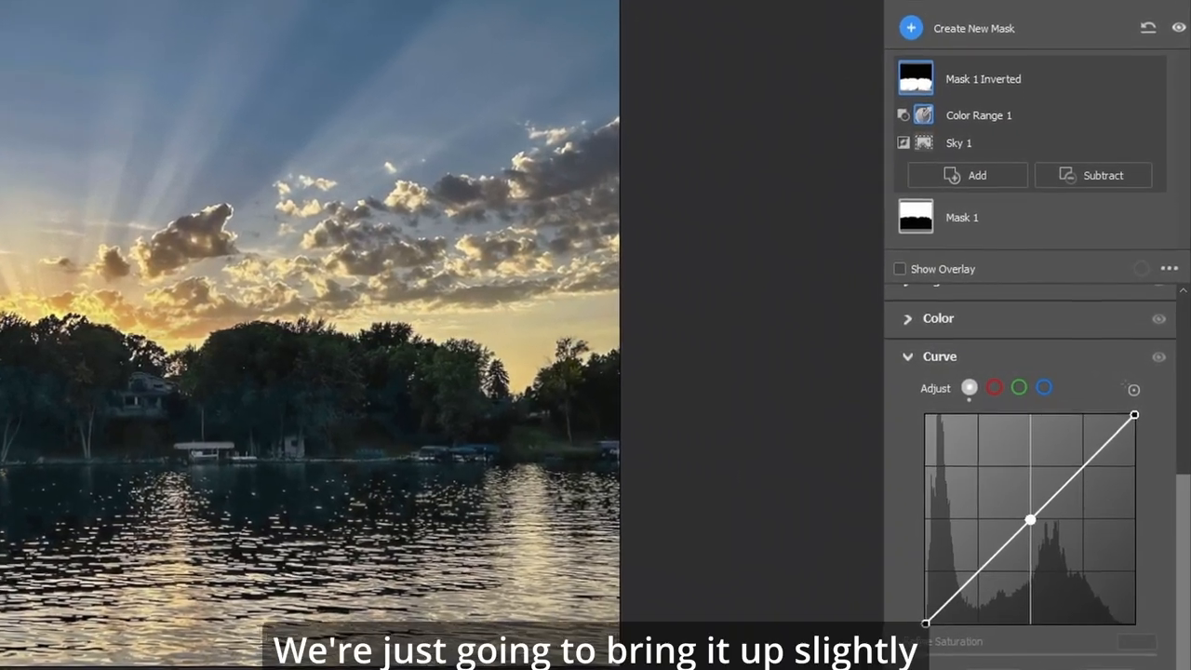
pyautogui.moveTo(1031, 520); pyautogui.dragTo(1014, 511)
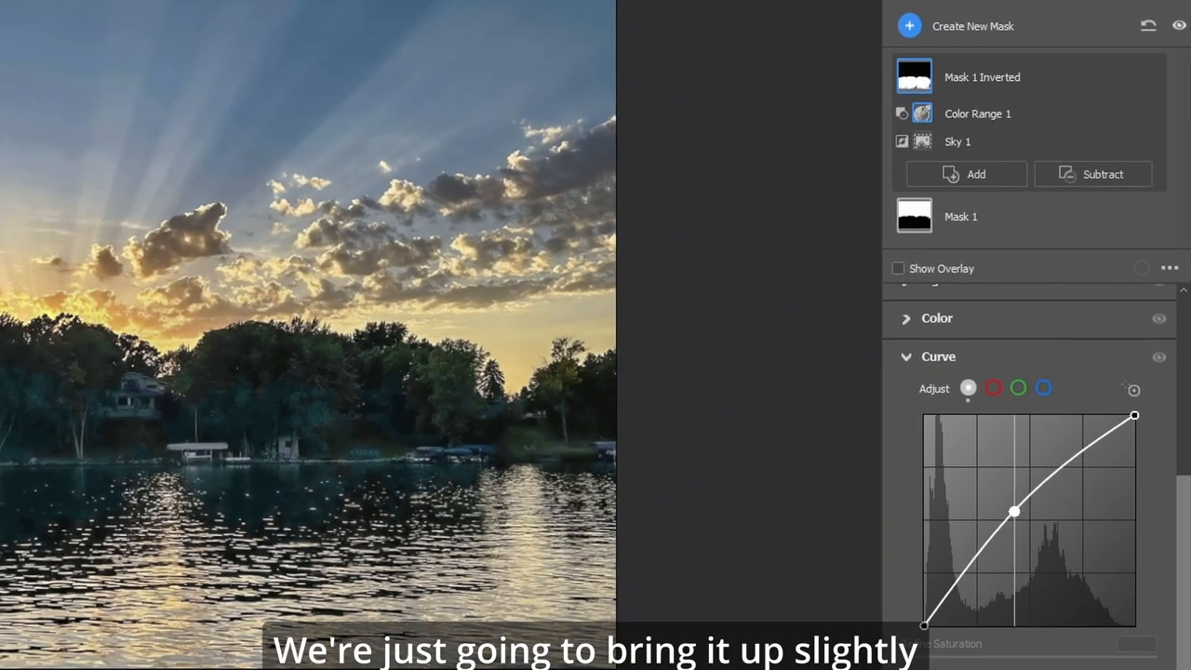
pyautogui.moveTo(1015, 512); pyautogui.dragTo(1014, 508)
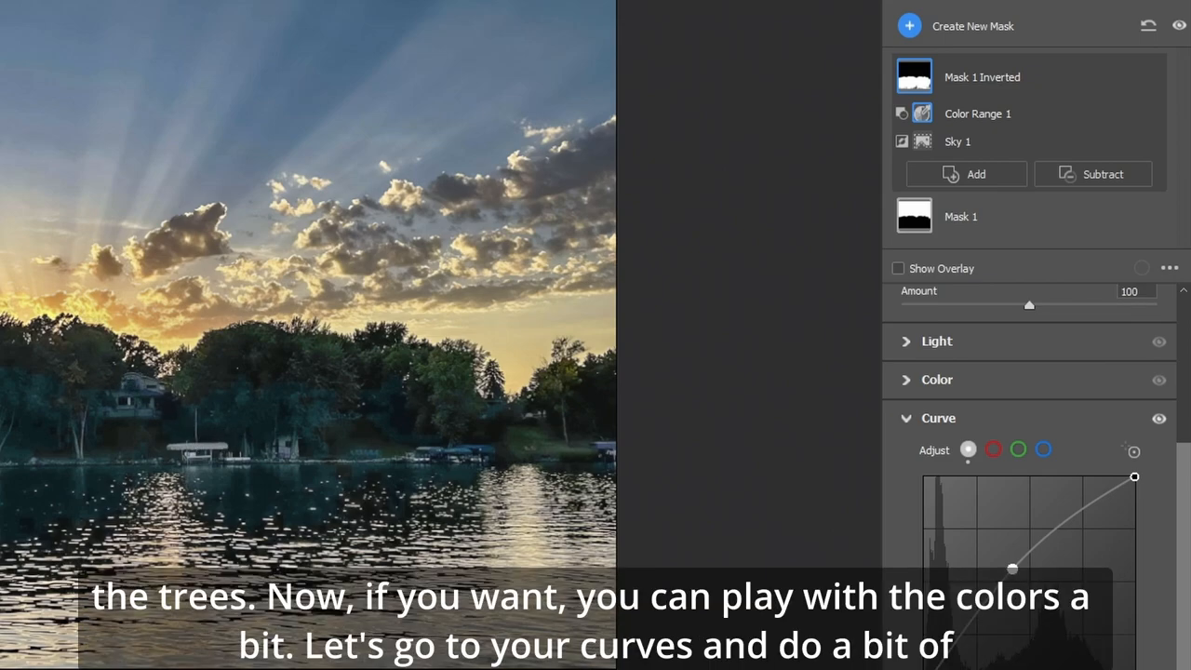
pyautogui.moveTo(503, 436)
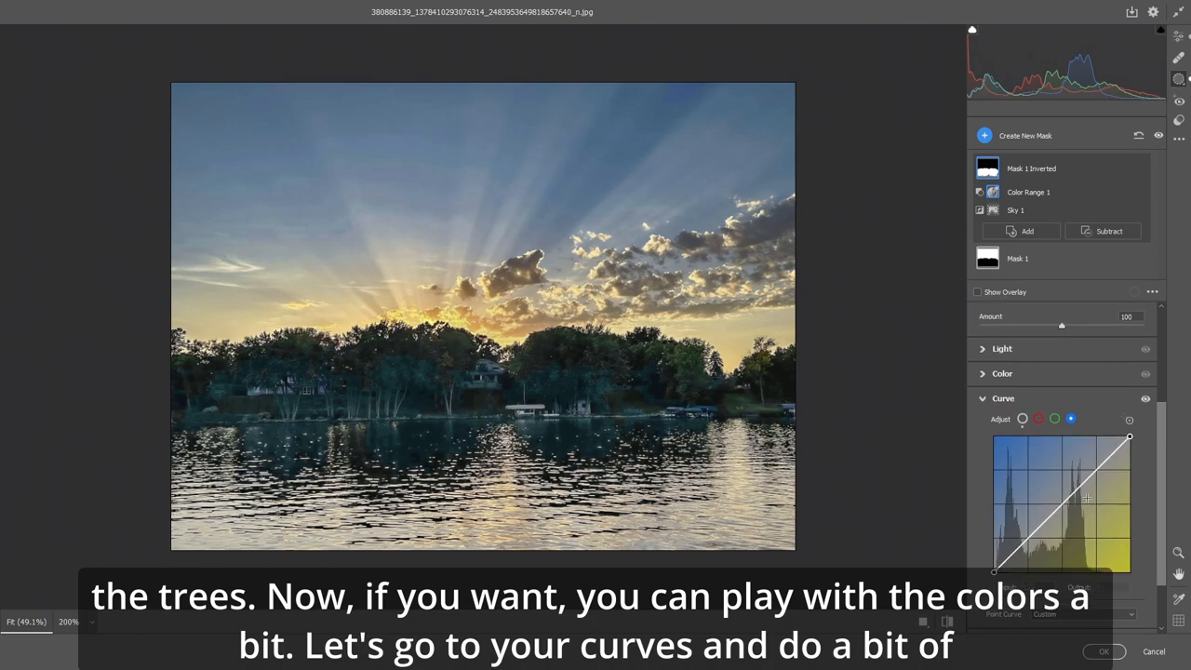
# Step: Raise the blue channel curve midpoint to input 126, output 139
pyautogui.click(1060, 503)
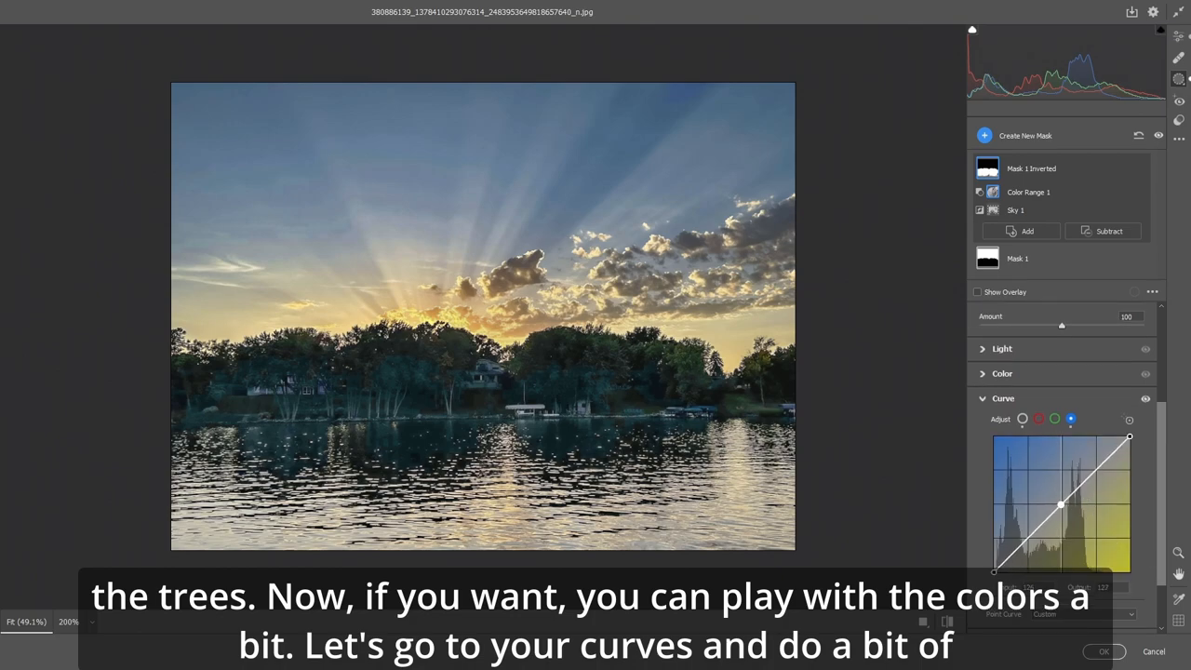
pyautogui.moveTo(1061, 505); pyautogui.dragTo(1061, 500)
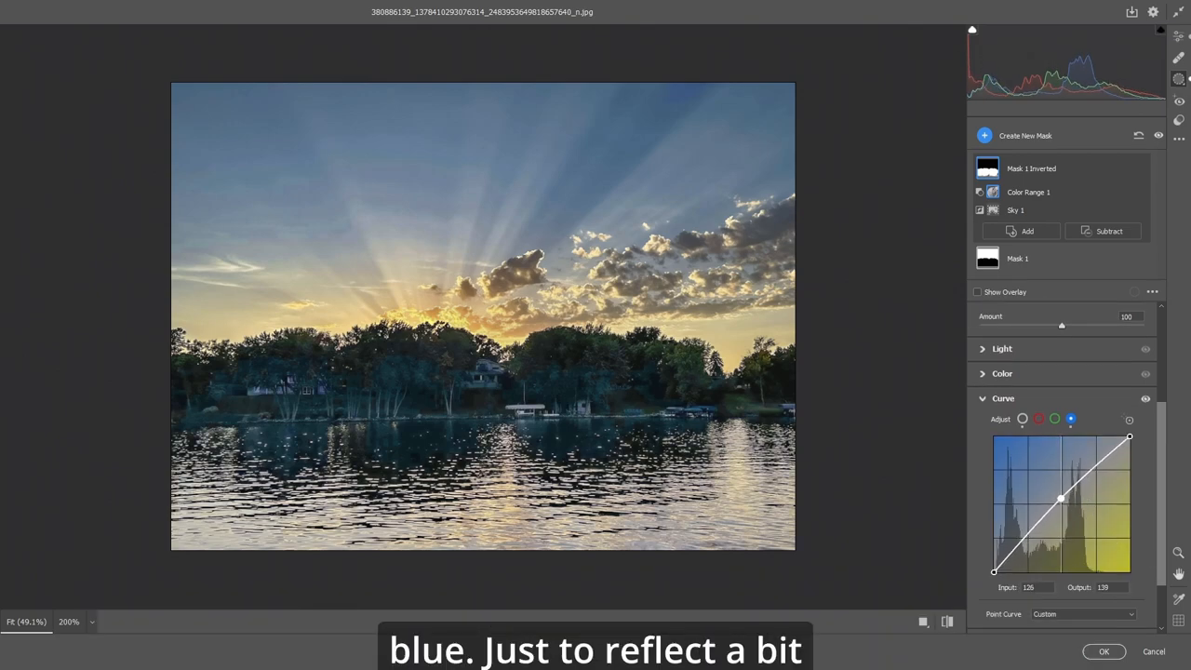